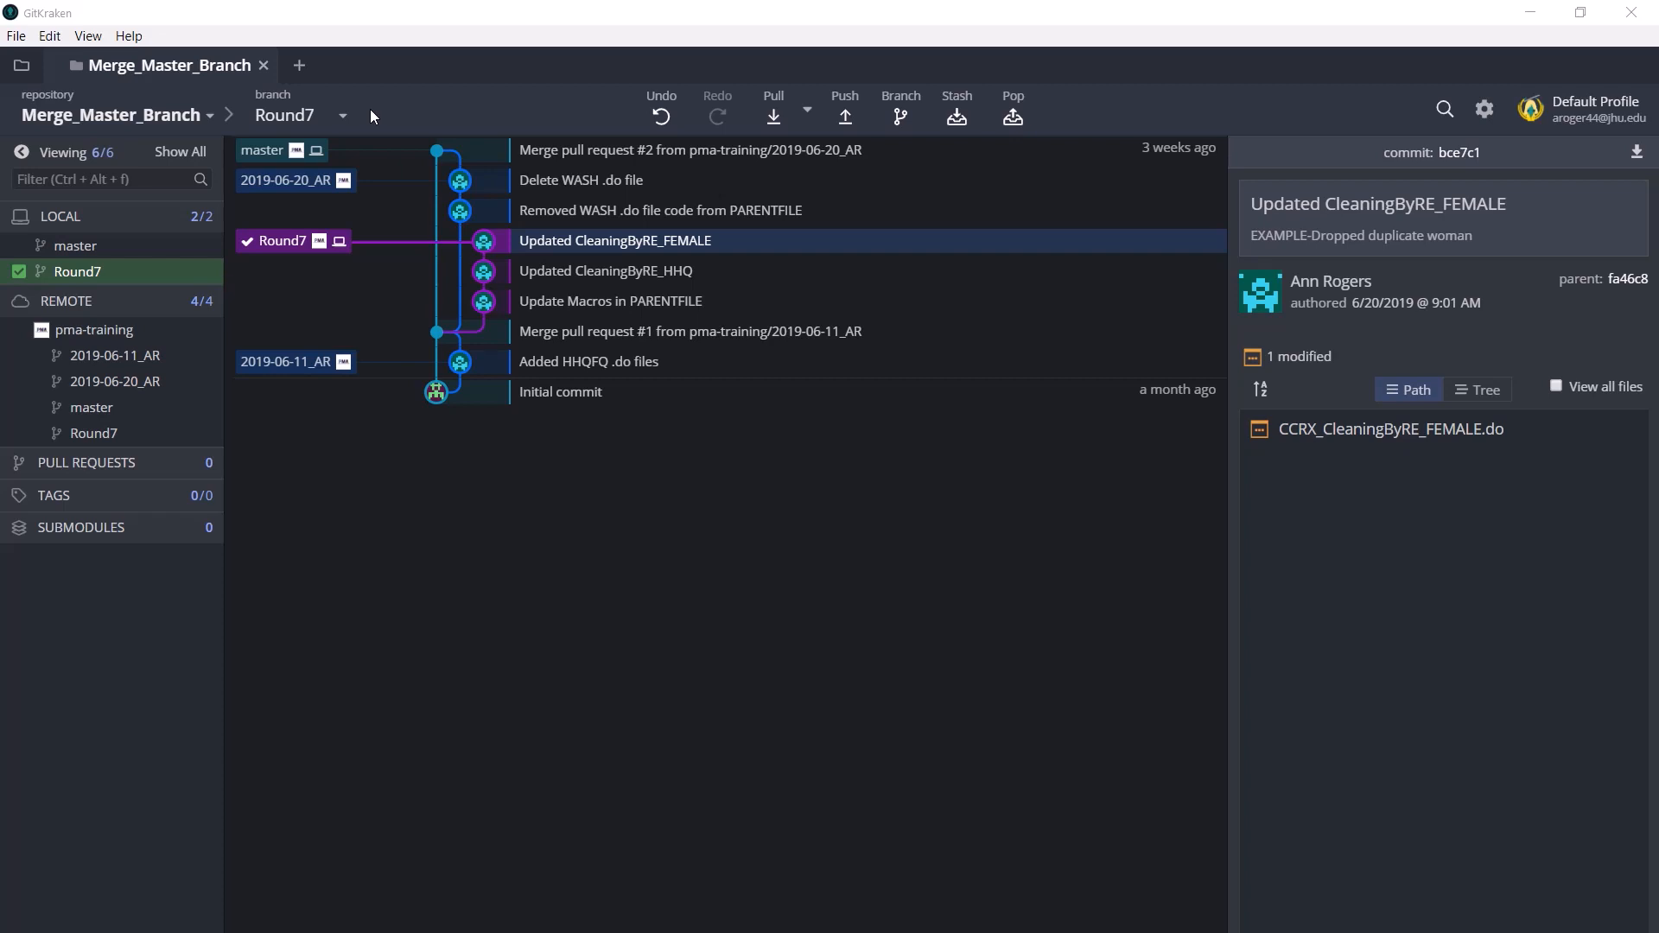
mouse_move(380, 110)
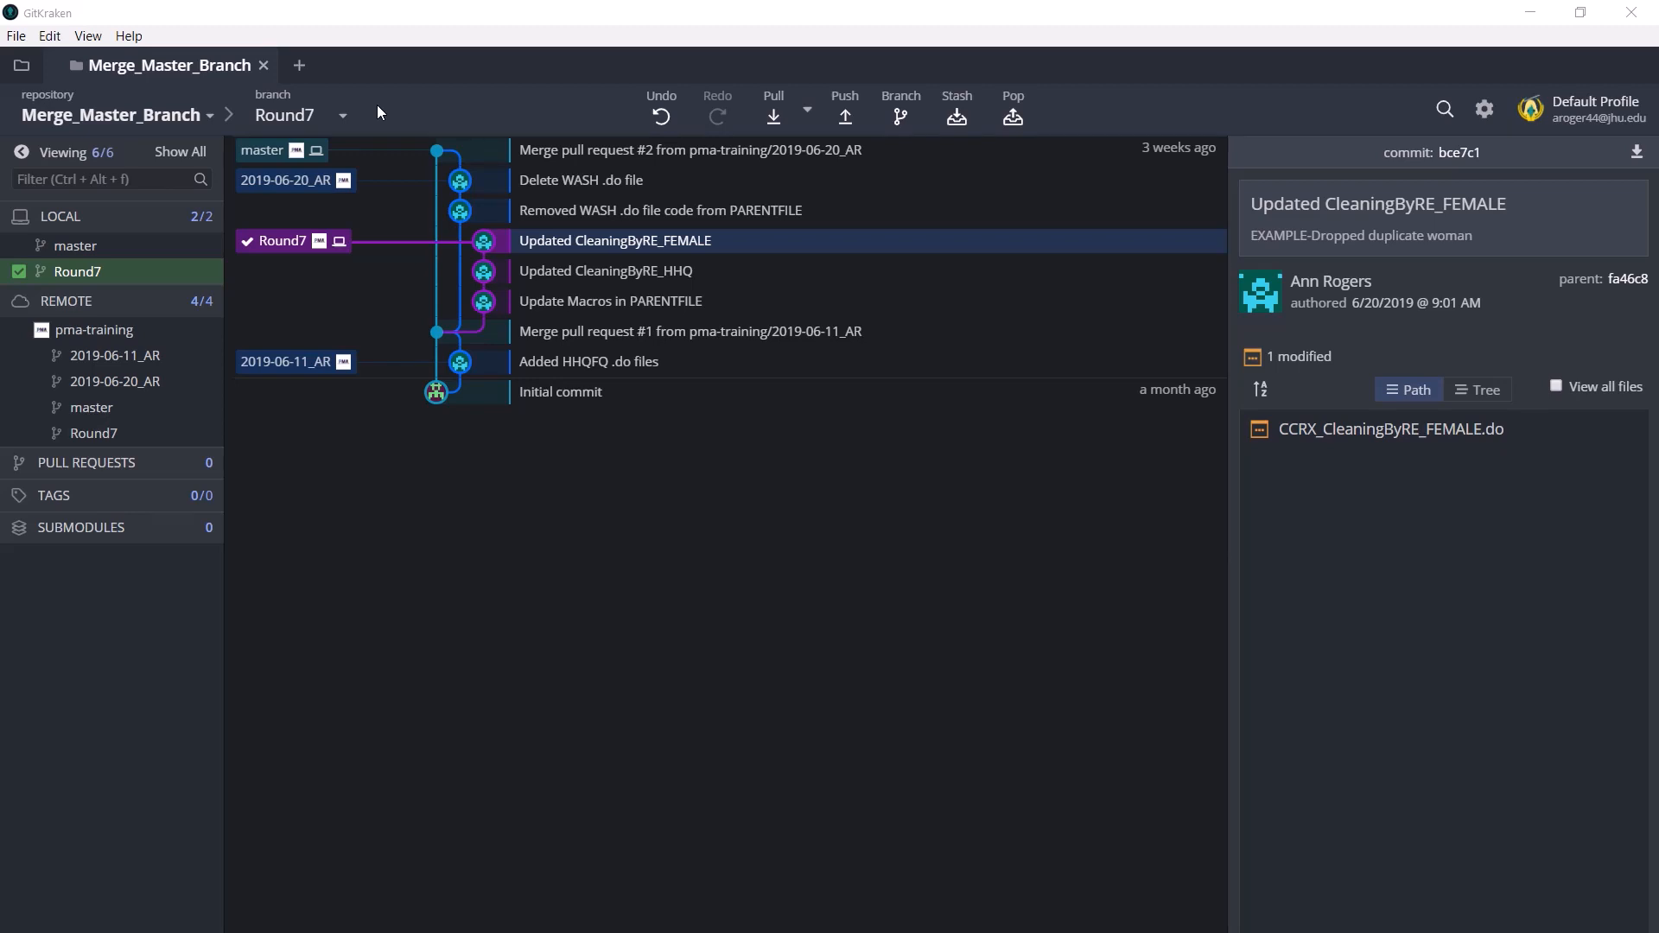
mouse_move(373, 114)
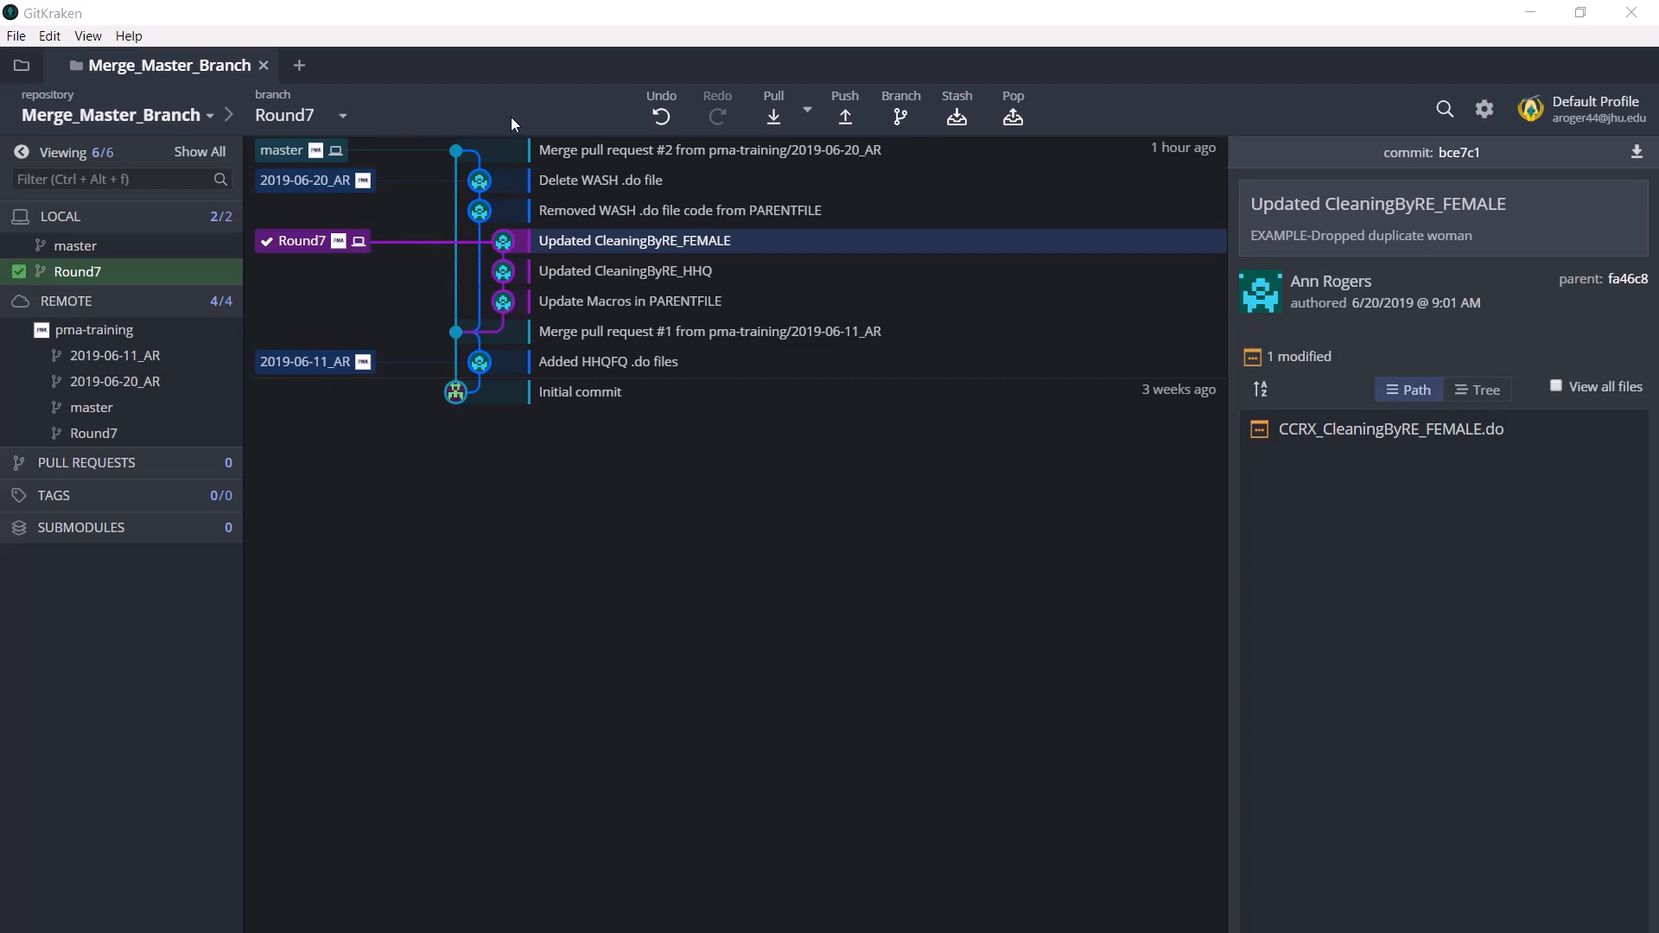
mouse_move(318, 263)
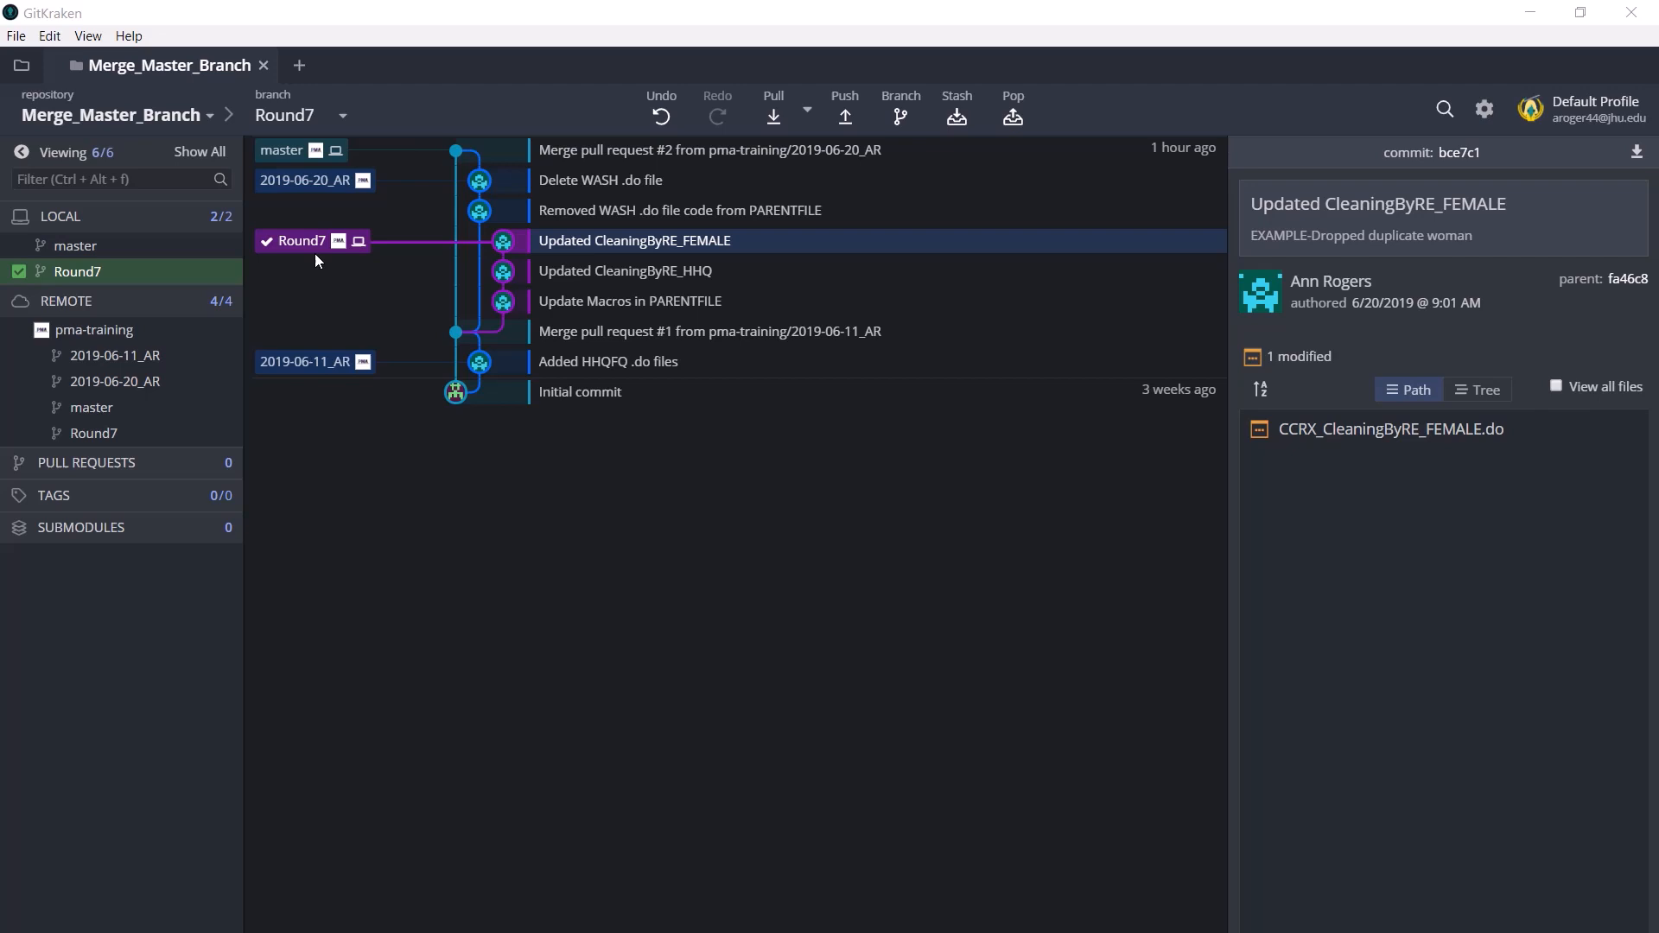
mouse_move(449, 335)
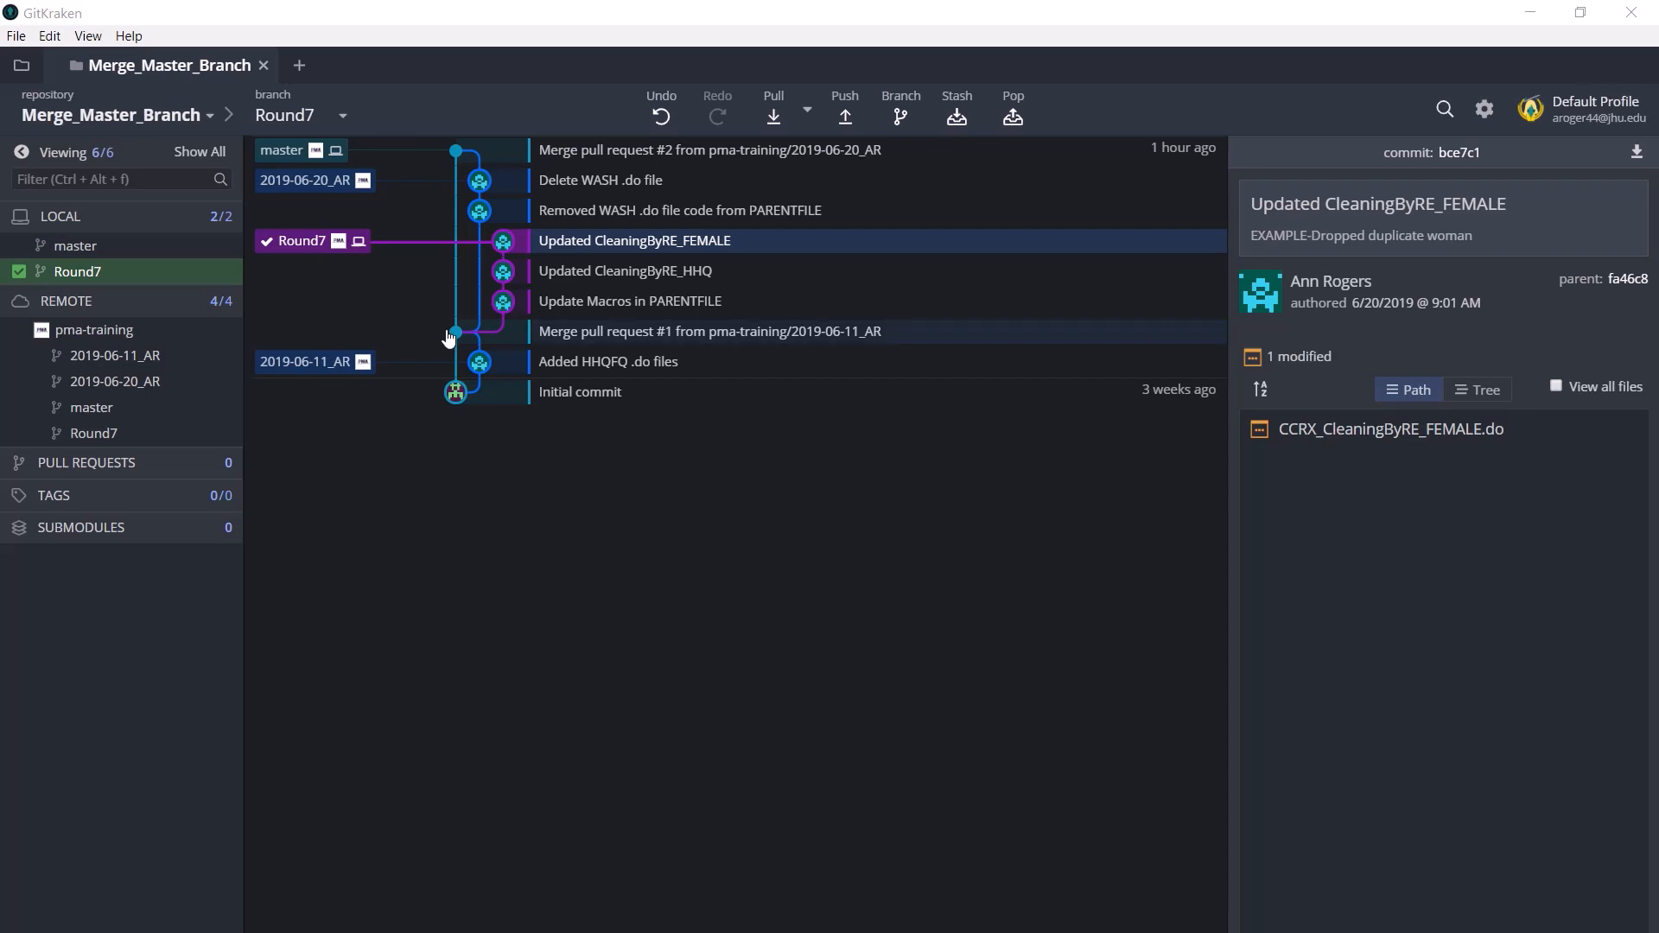
mouse_move(438, 339)
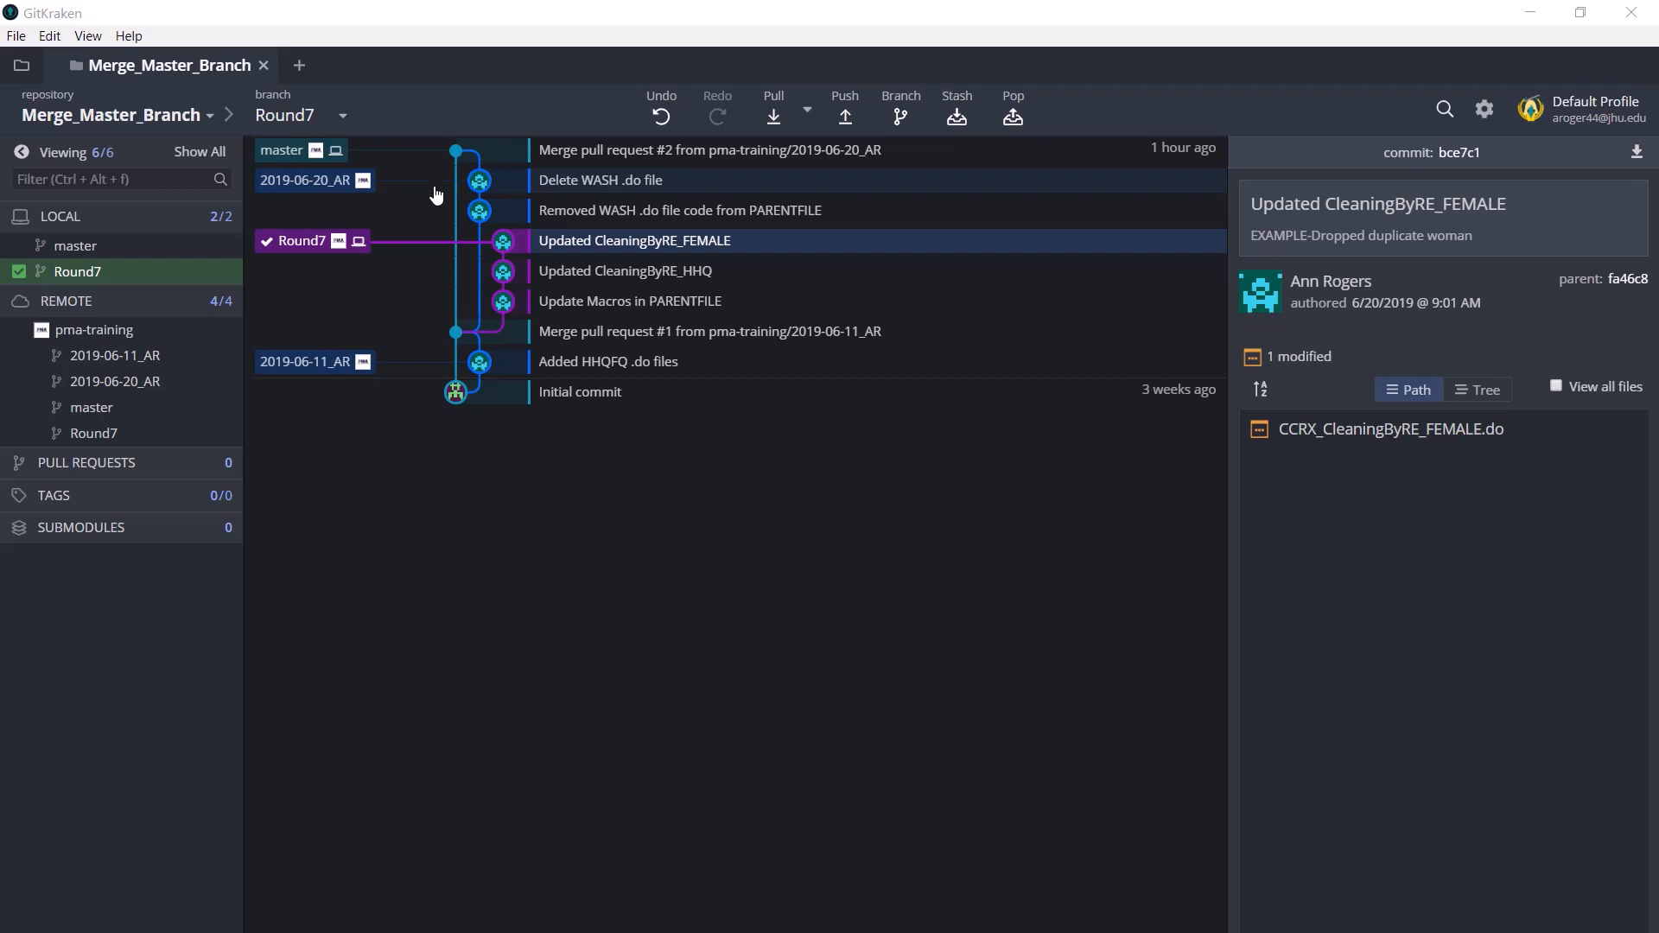
mouse_move(422, 164)
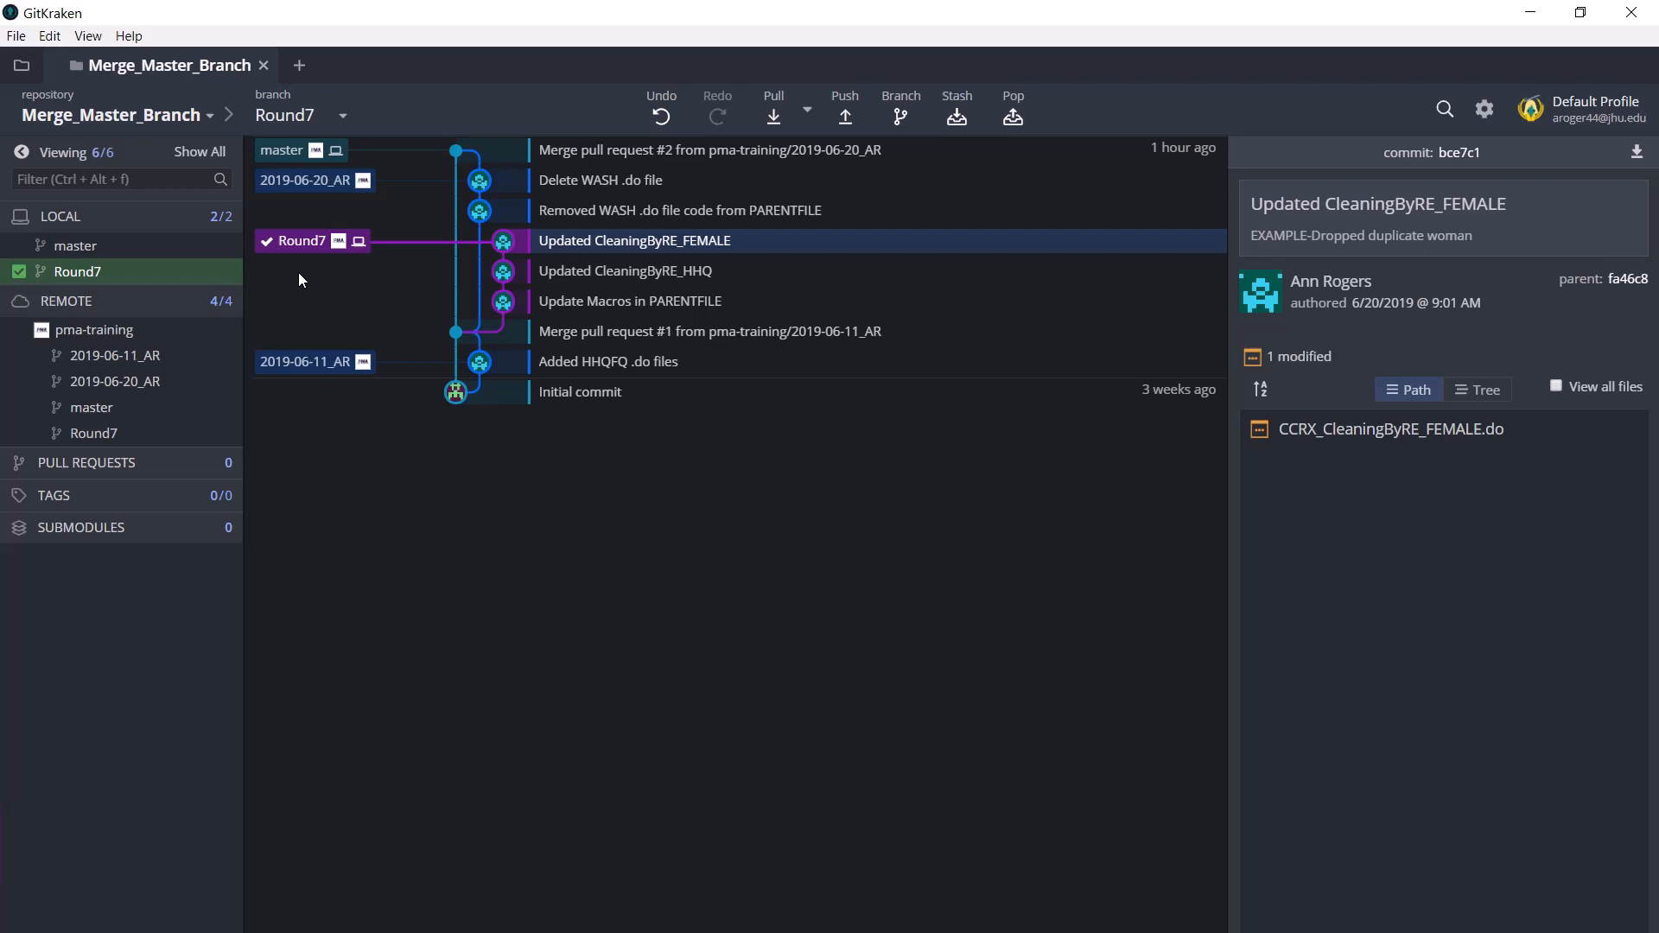
mouse_move(298, 245)
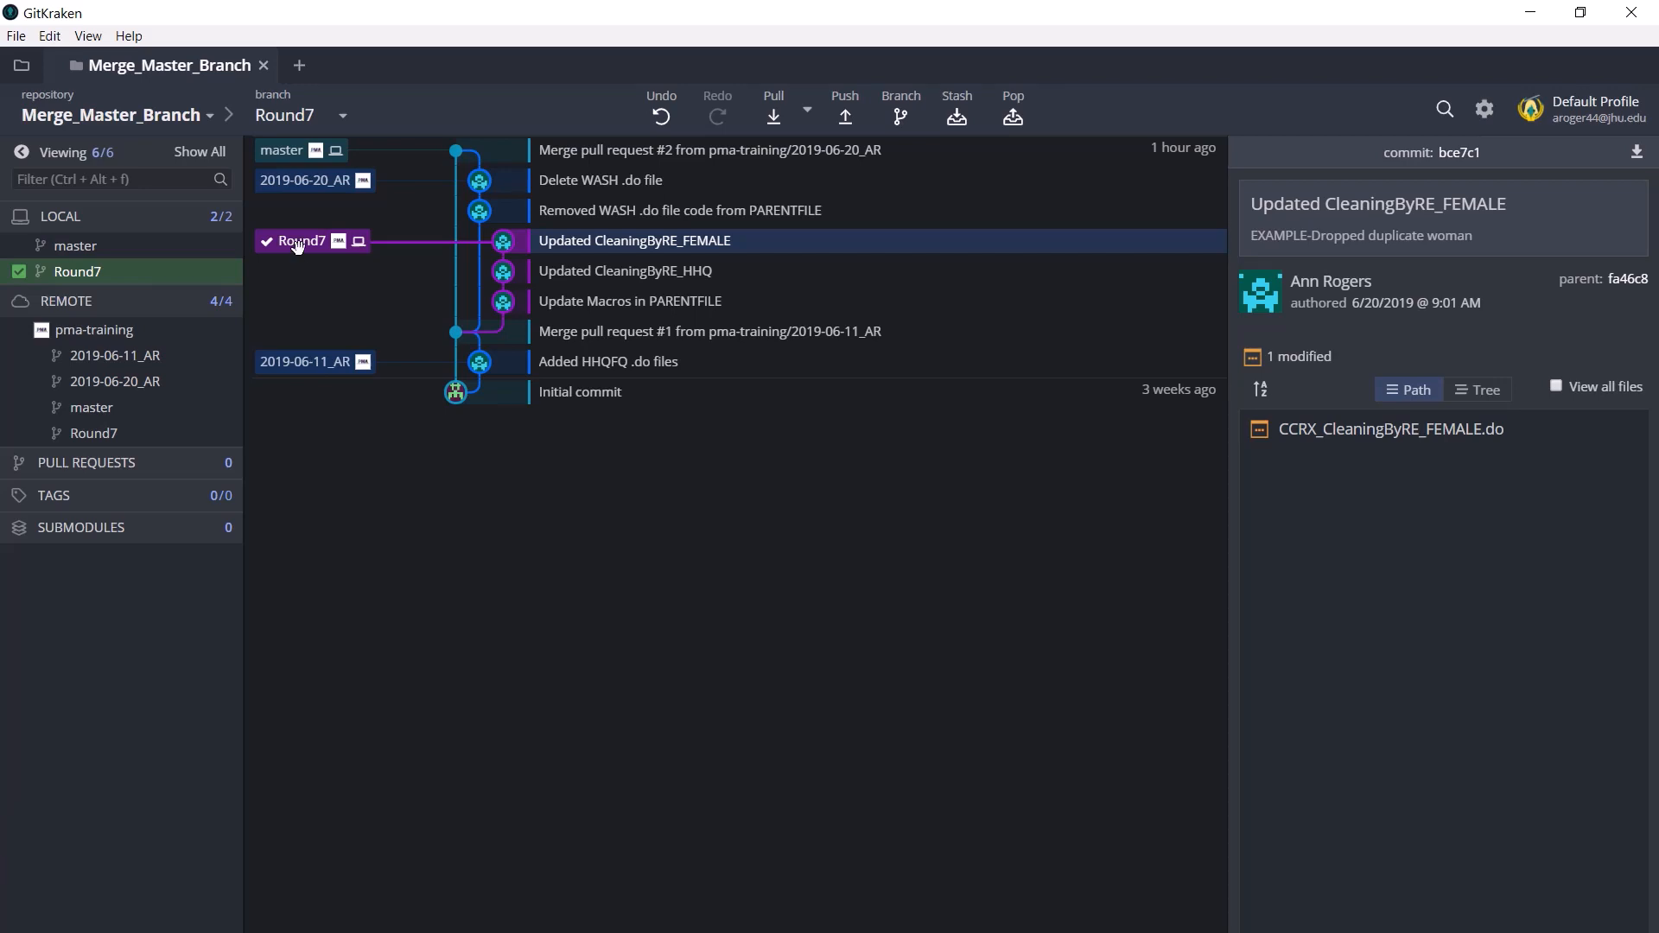
Show the context actions for the master branch label in the graph.
click(349, 114)
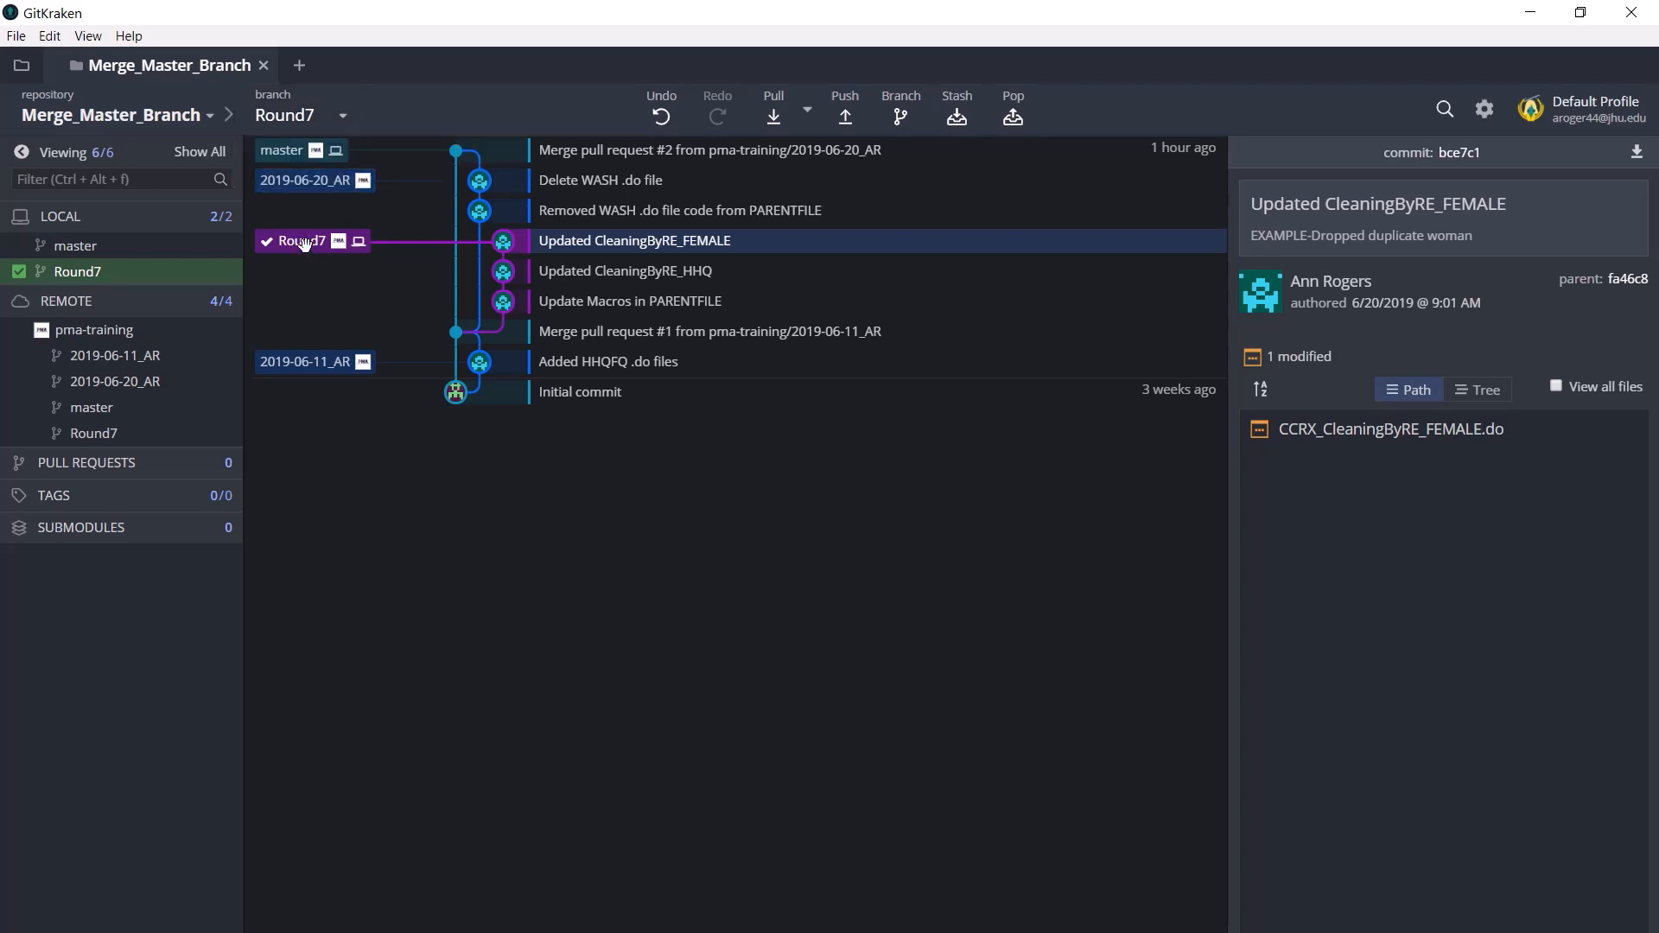
right_click(280, 149)
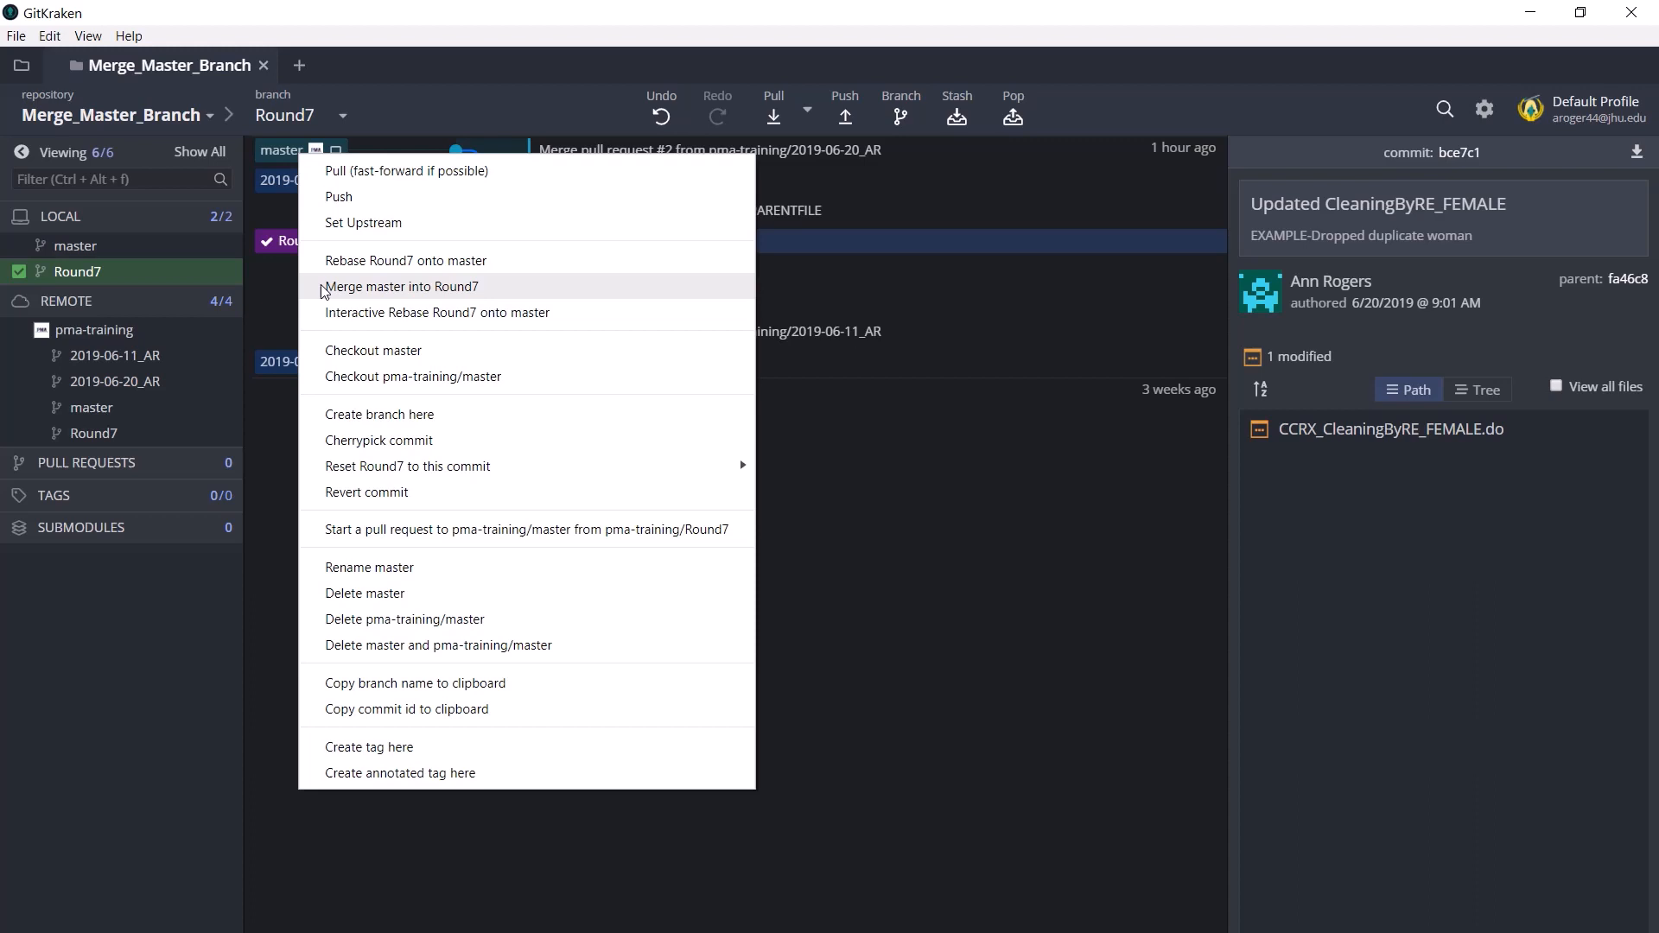
Merge master into Round7 and dismiss the 'Merge Failed' conflict notice.
click(402, 287)
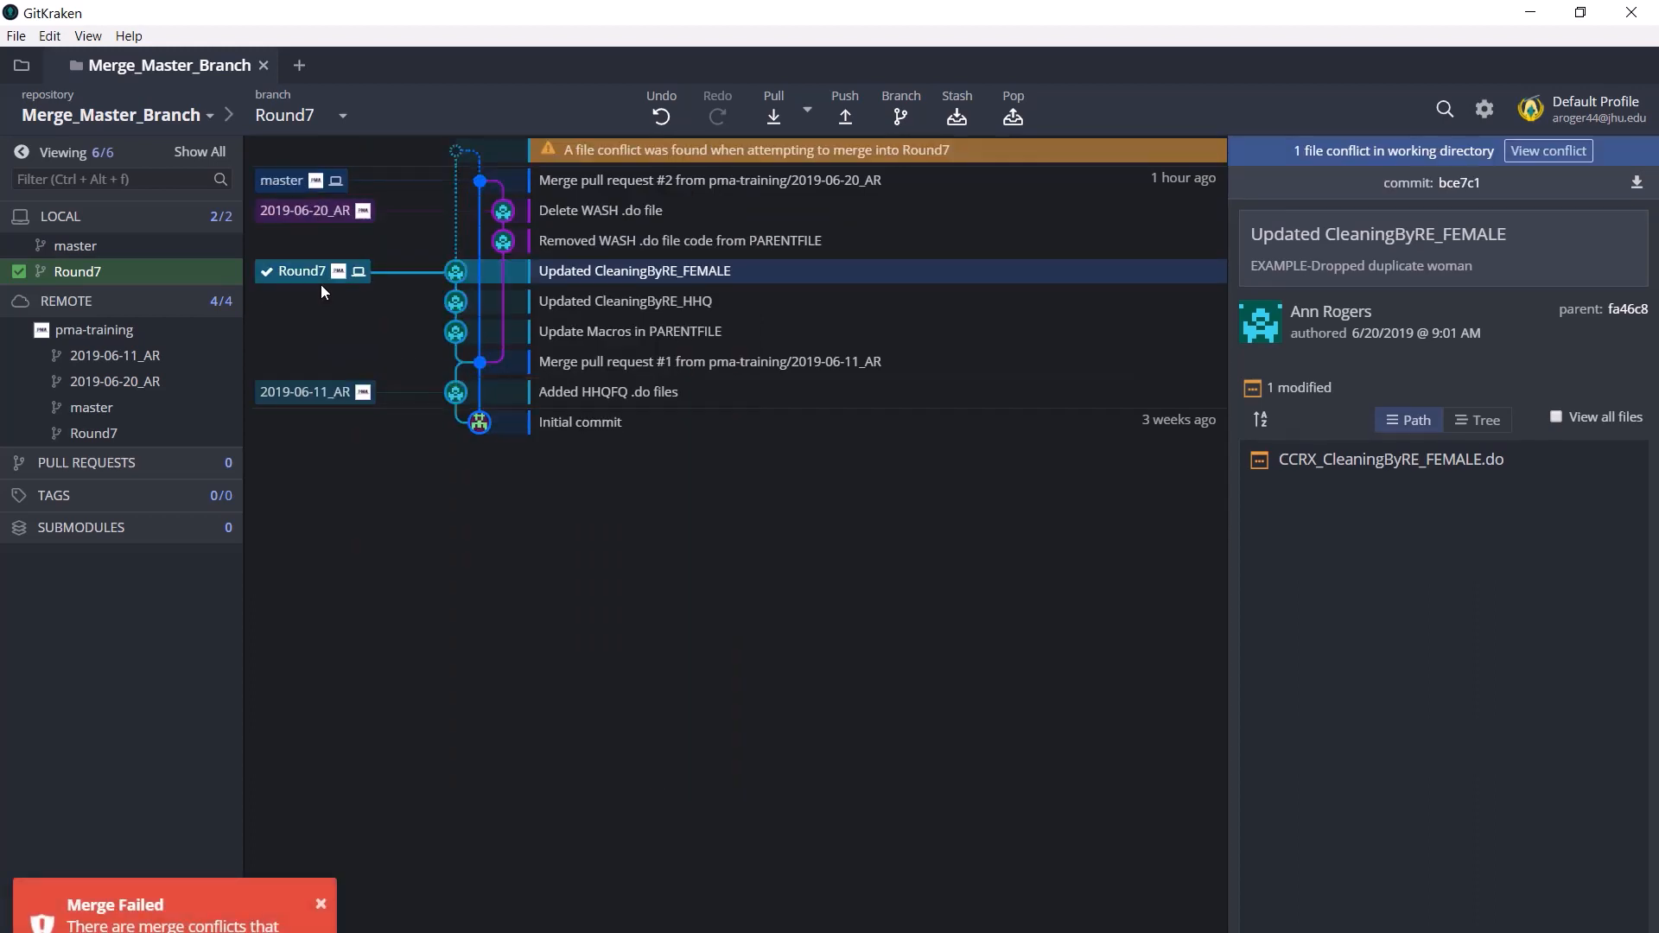
mouse_move(315, 316)
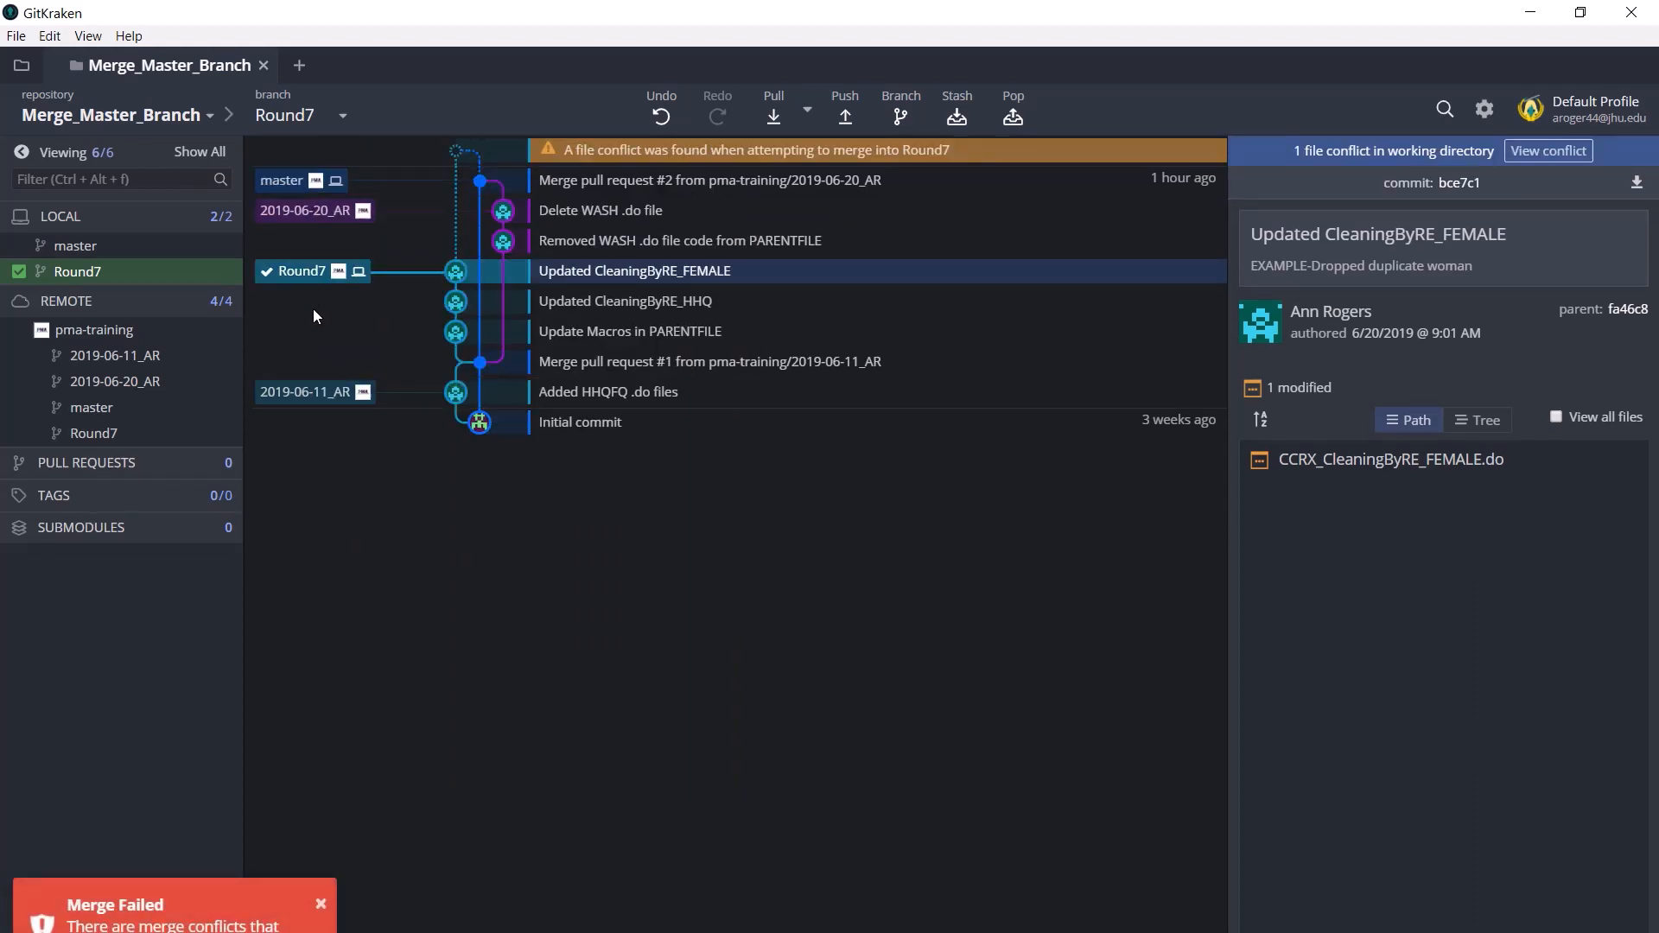
mouse_move(490, 599)
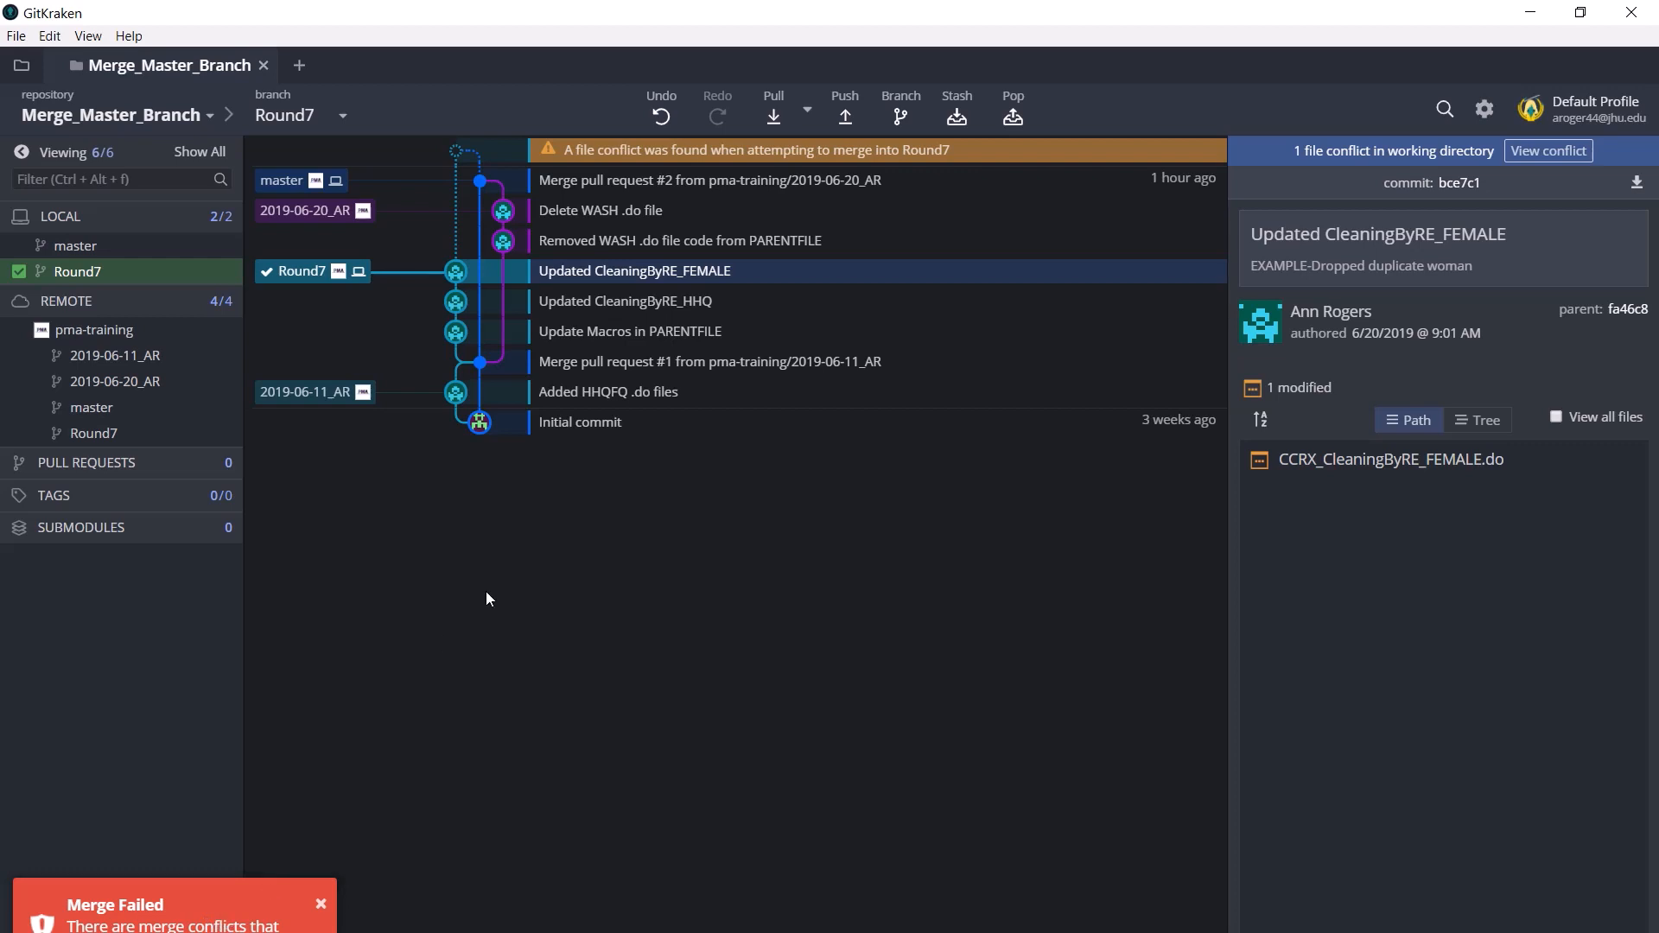
click(321, 904)
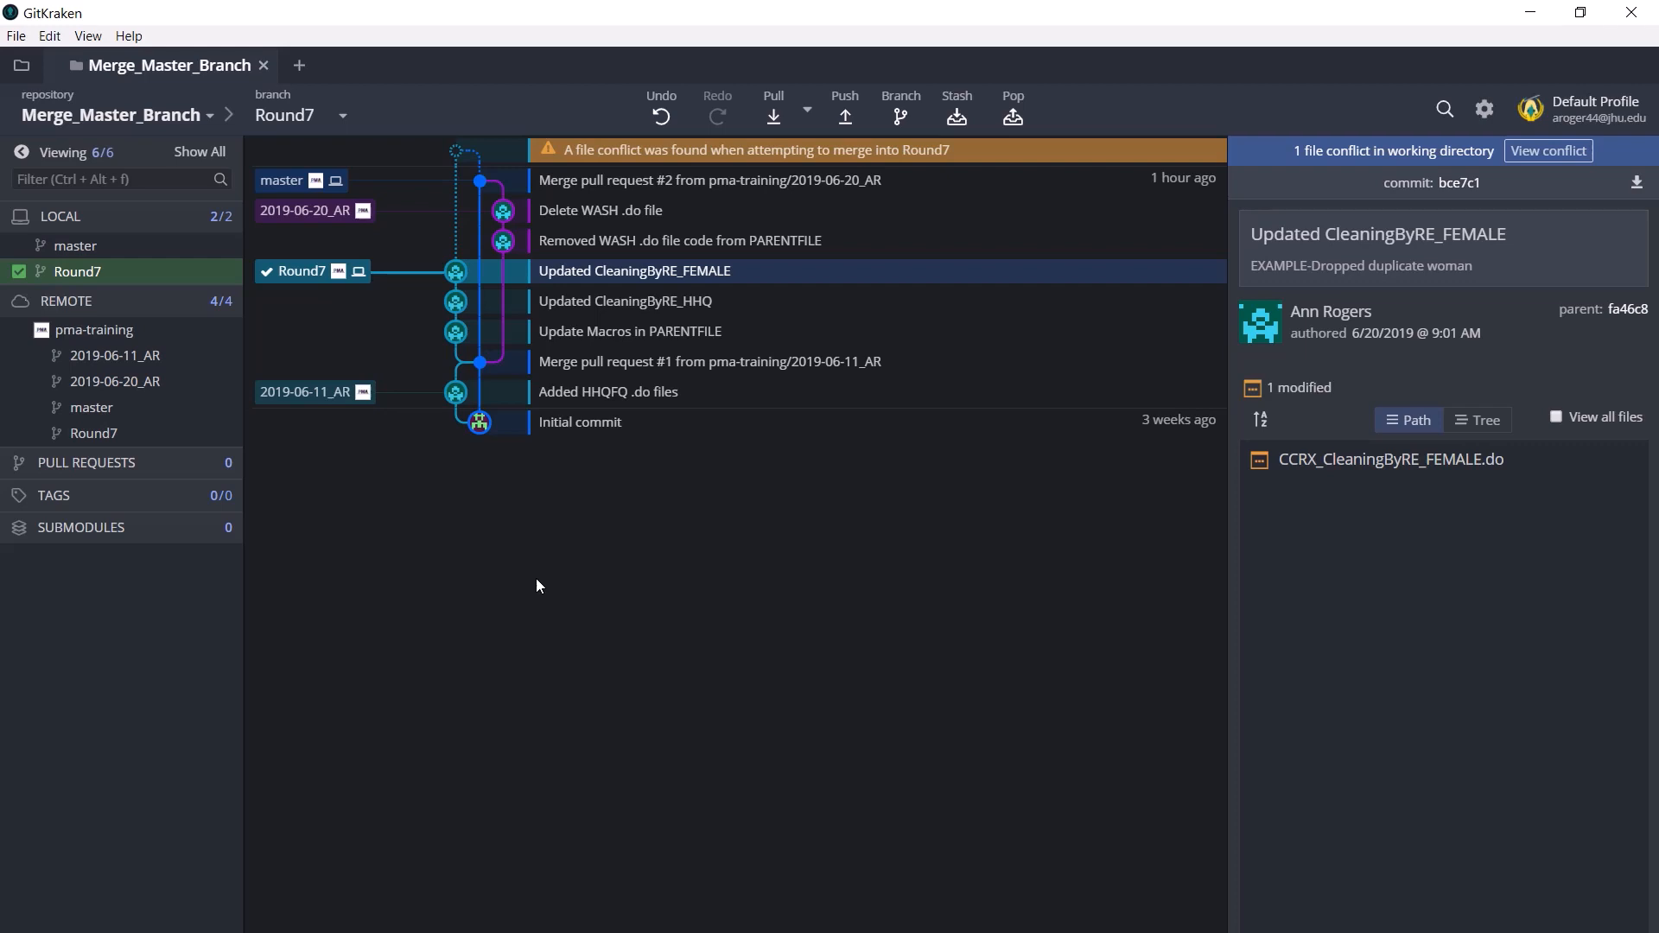
mouse_move(1265, 157)
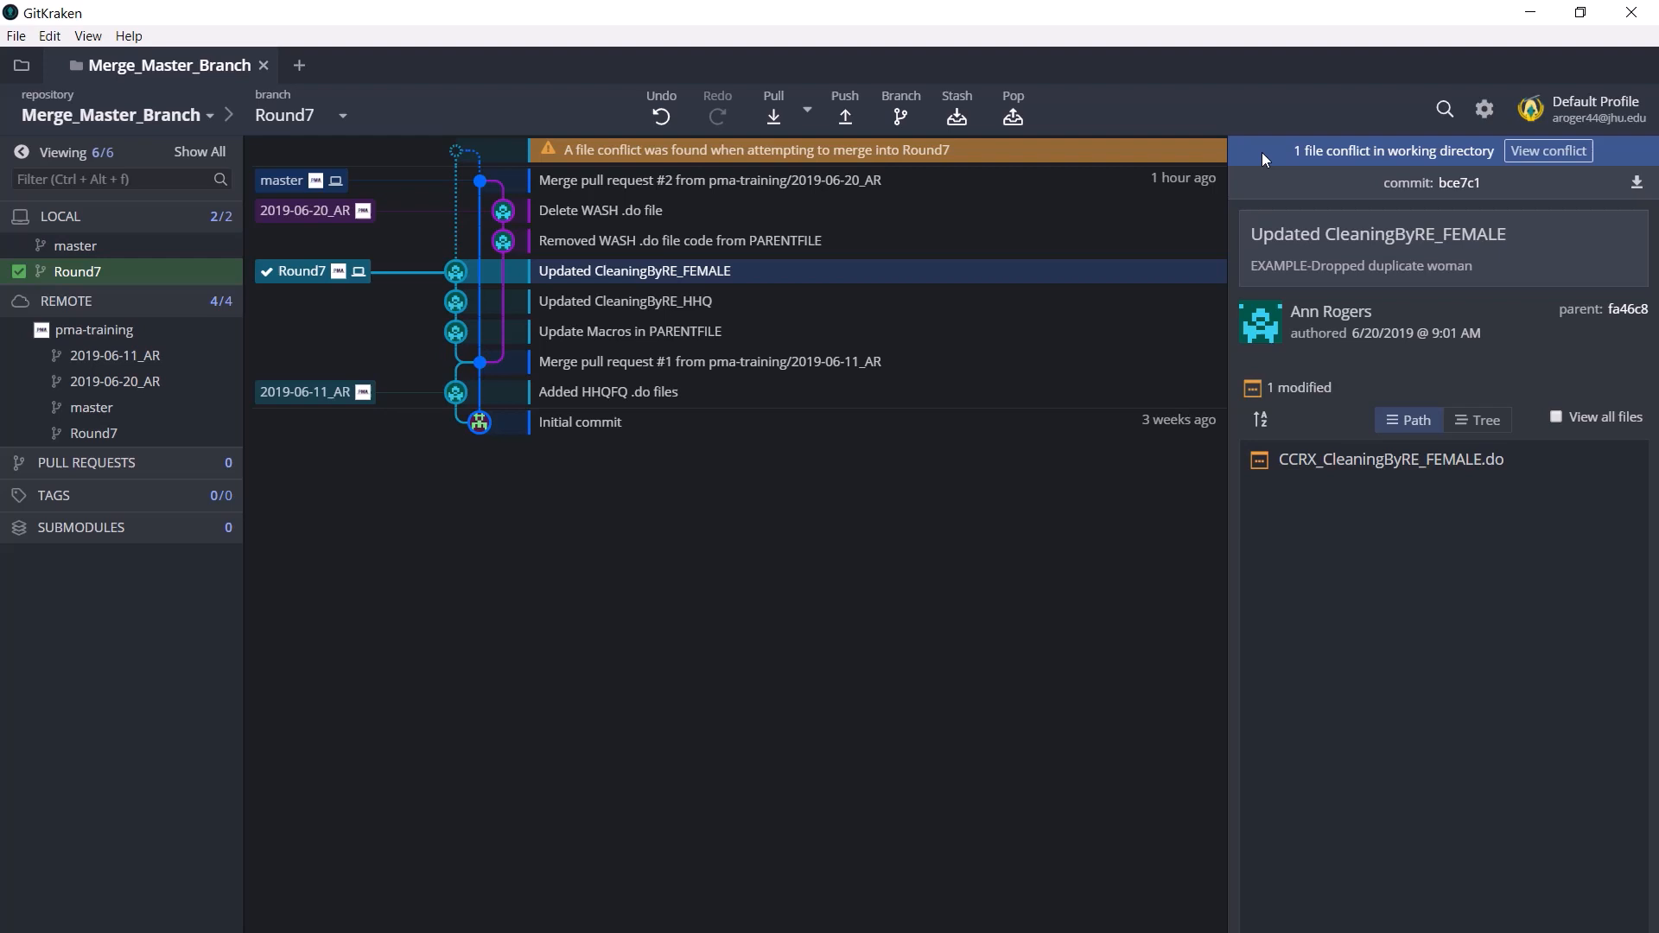
mouse_move(1529, 159)
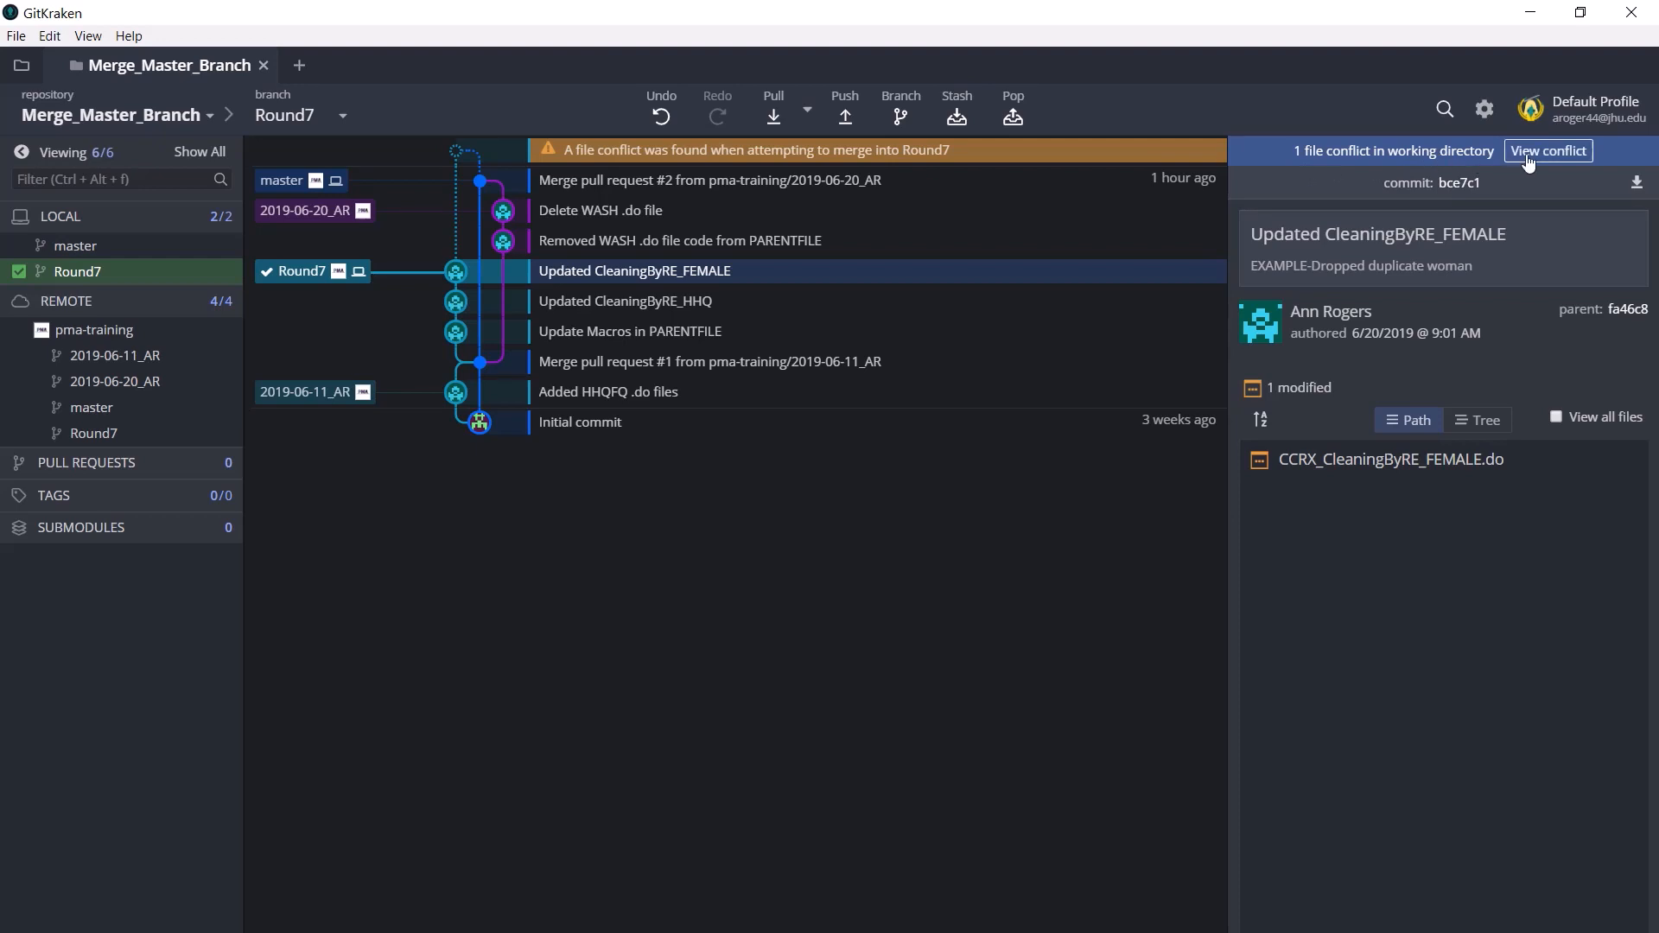
View the merge conflict list showing CCRX_DataChecking_PARENTFILE.do conflicted and CCRX_WASH.do resolved.
click(1547, 150)
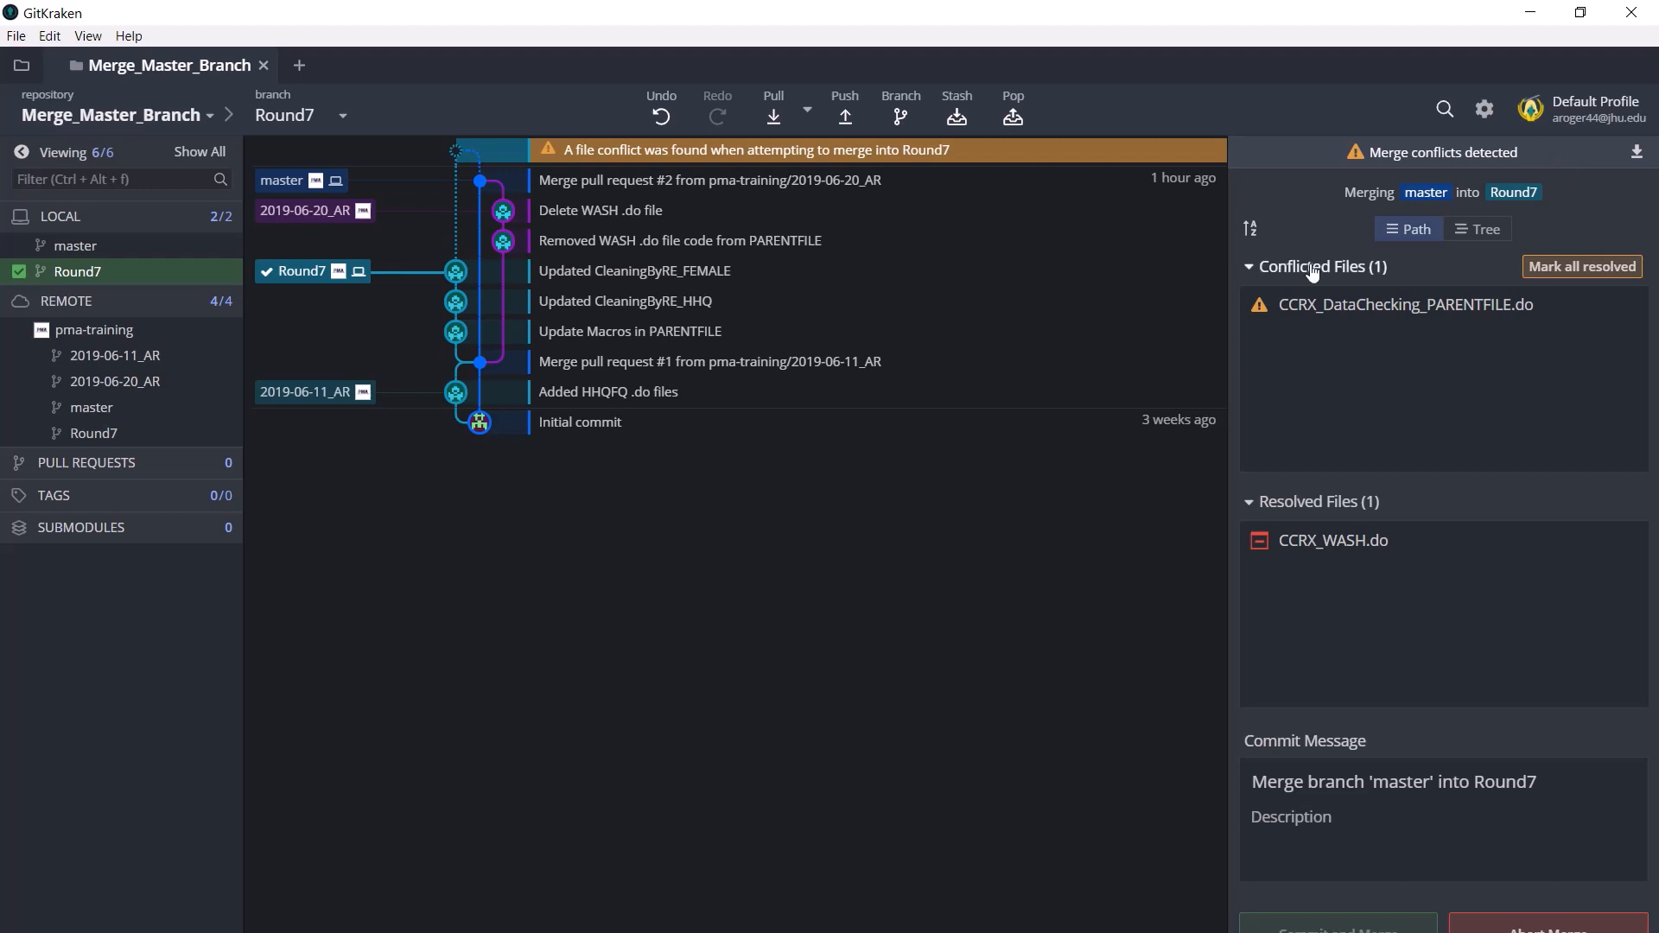
mouse_move(1417, 498)
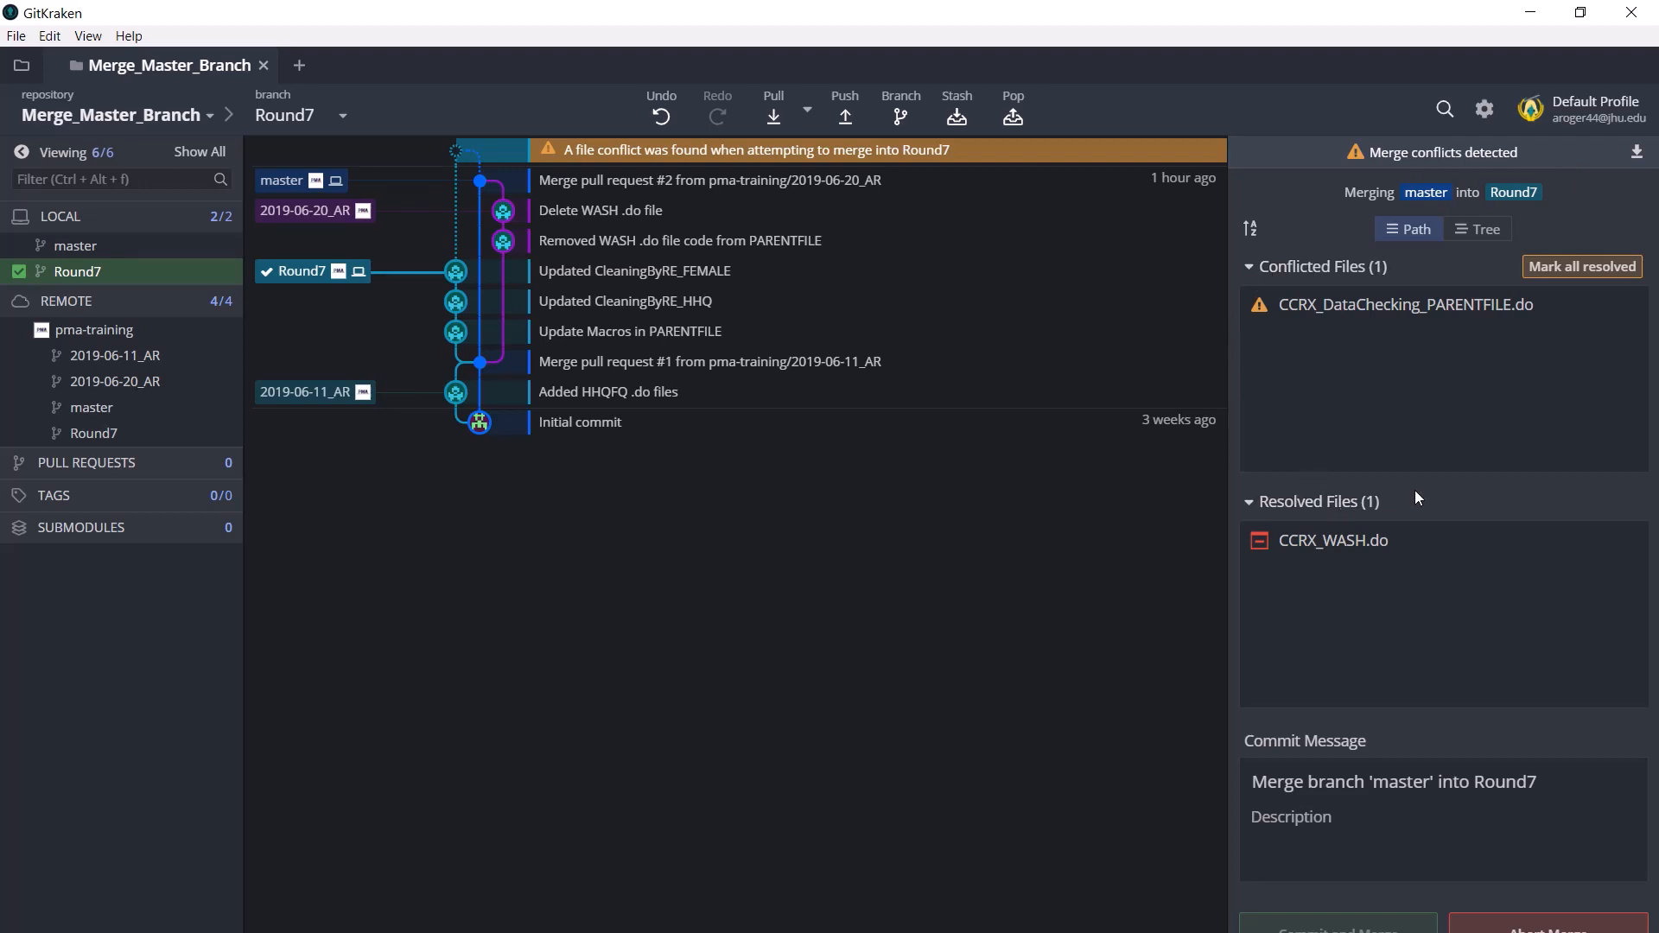
mouse_move(1424, 514)
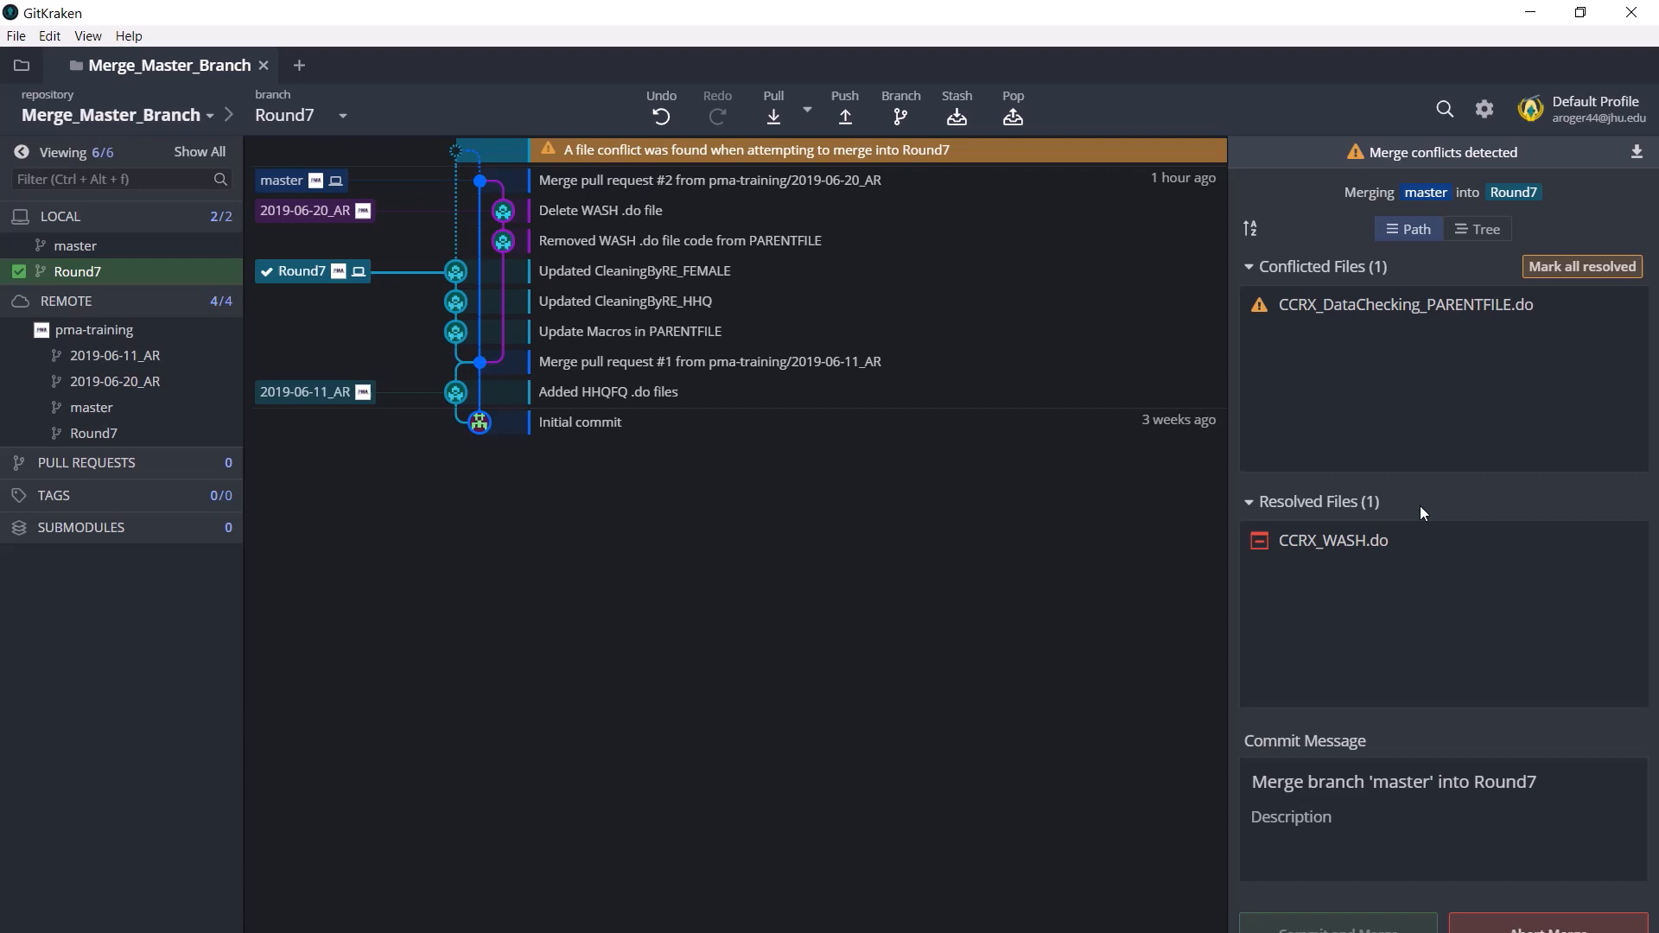
mouse_move(1420, 268)
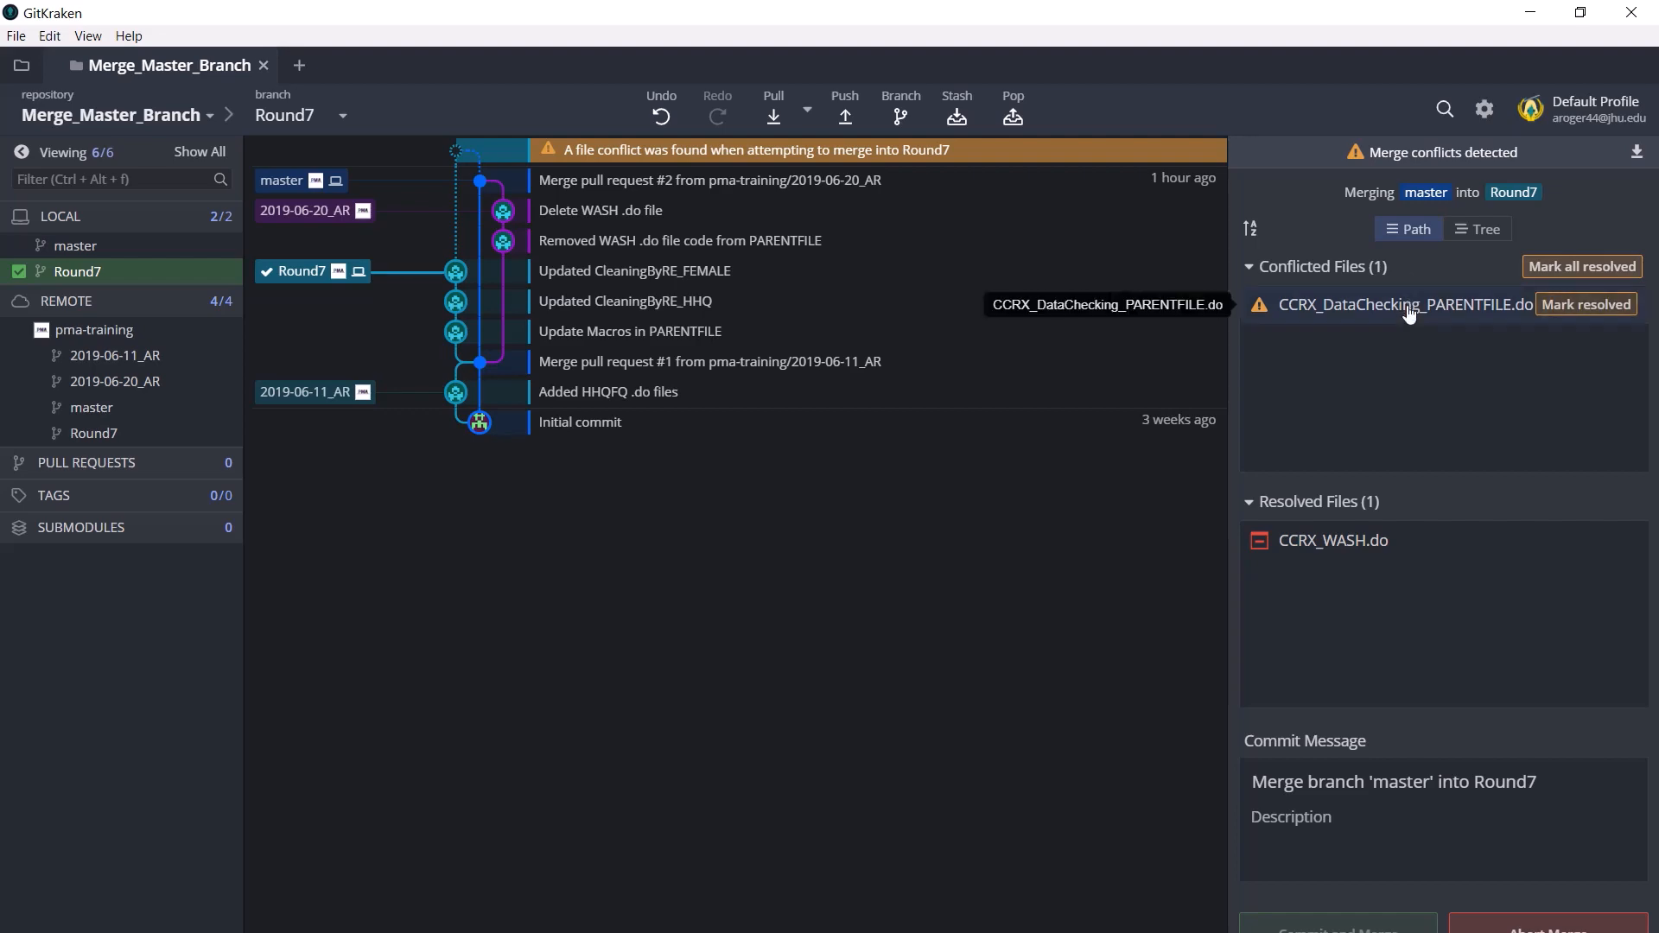
Load CCRX_DataChecking_PARENTFILE.do into the merge tool comparing Round7 and master.
click(1403, 304)
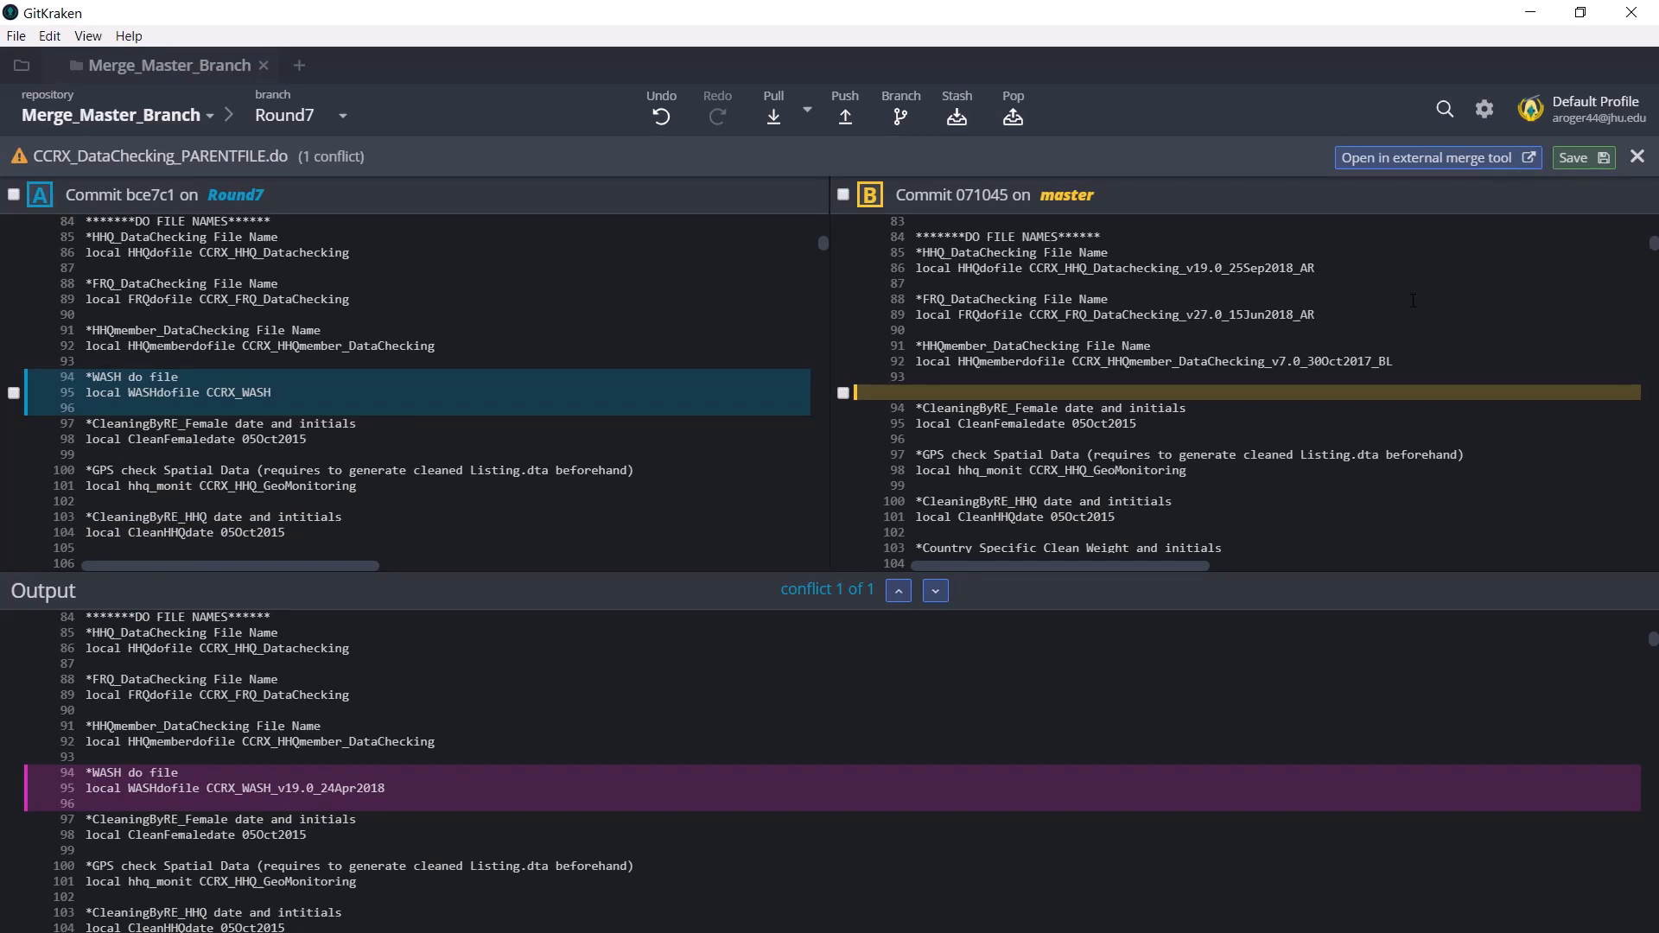
mouse_move(608, 238)
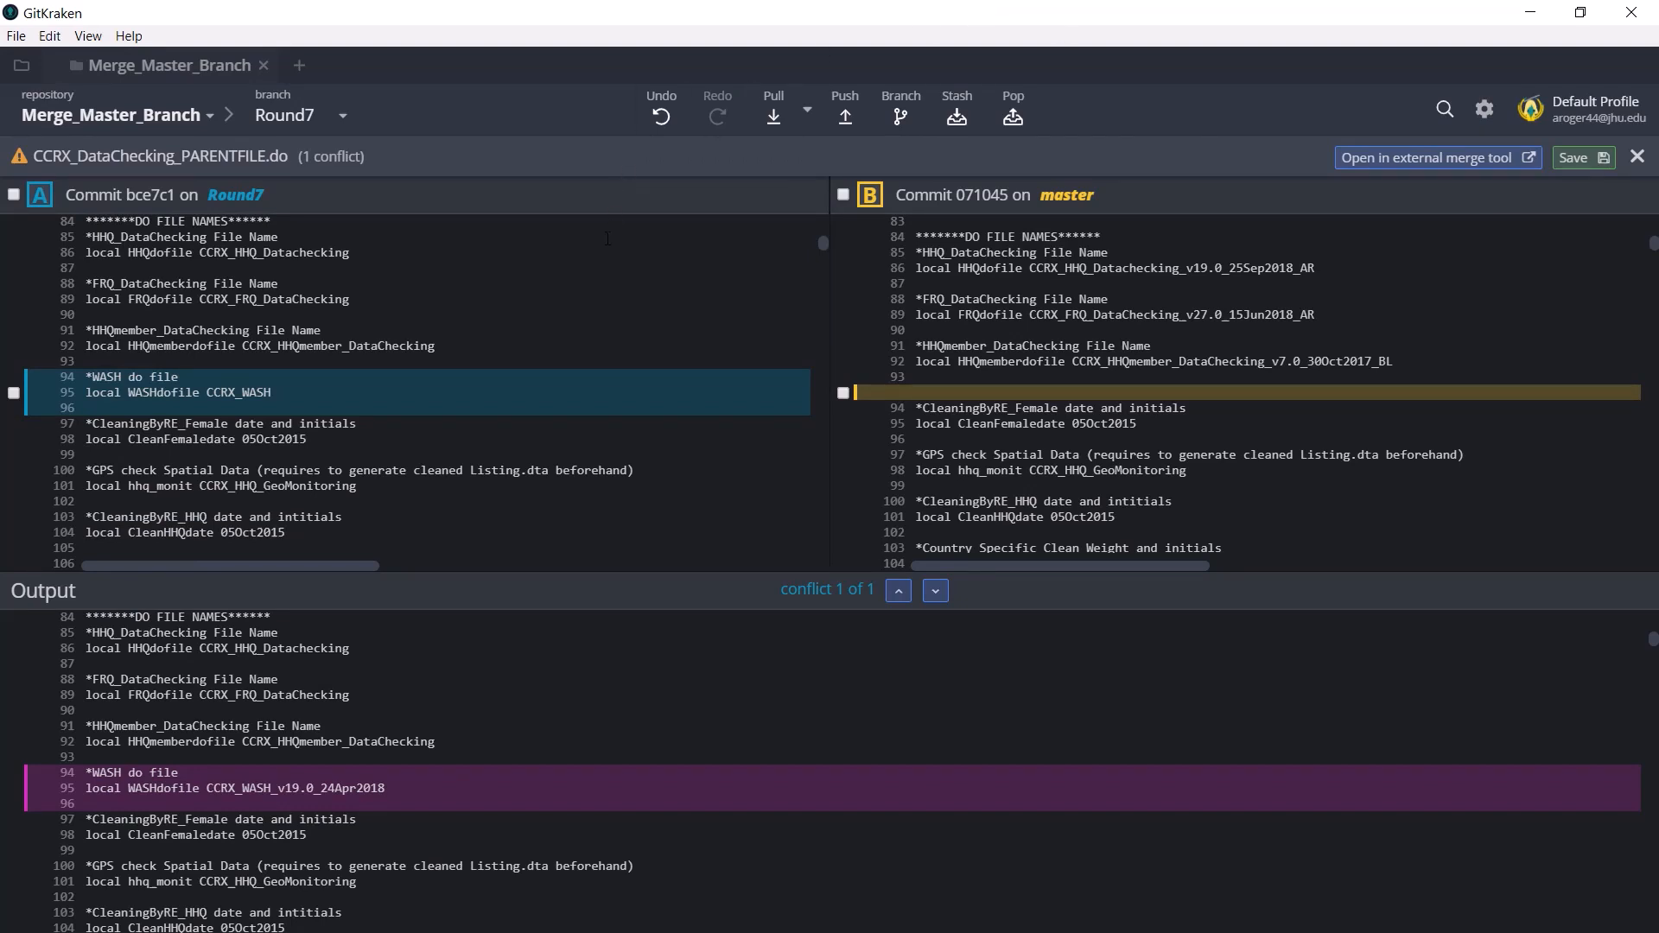
mouse_move(152, 195)
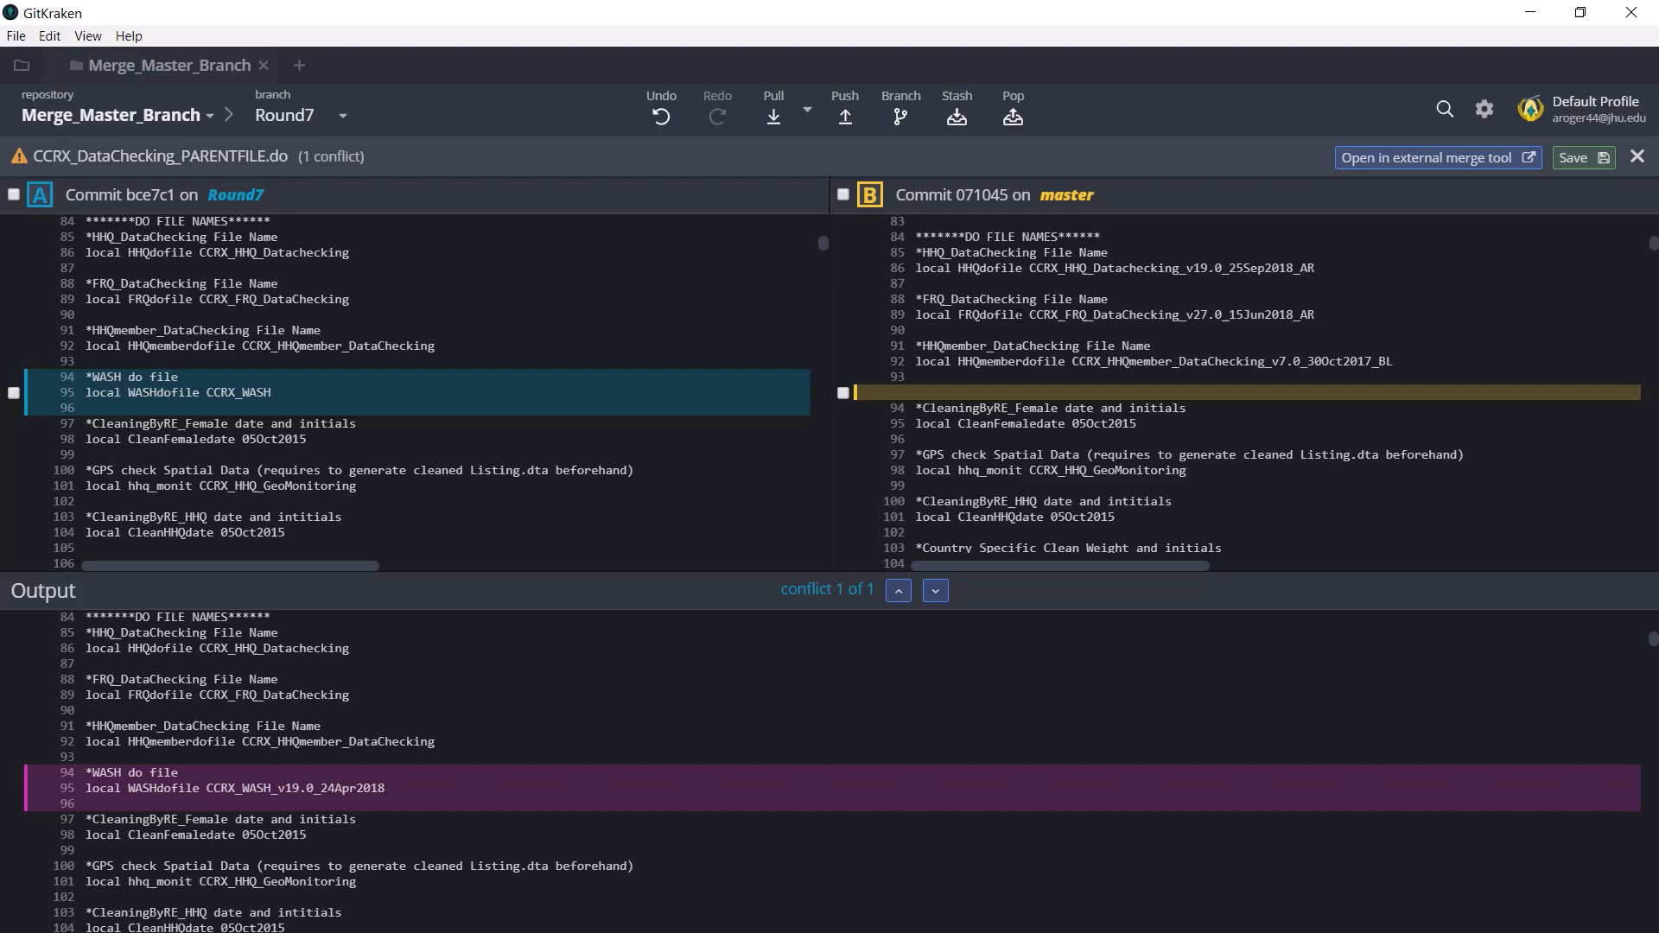
mouse_move(405, 318)
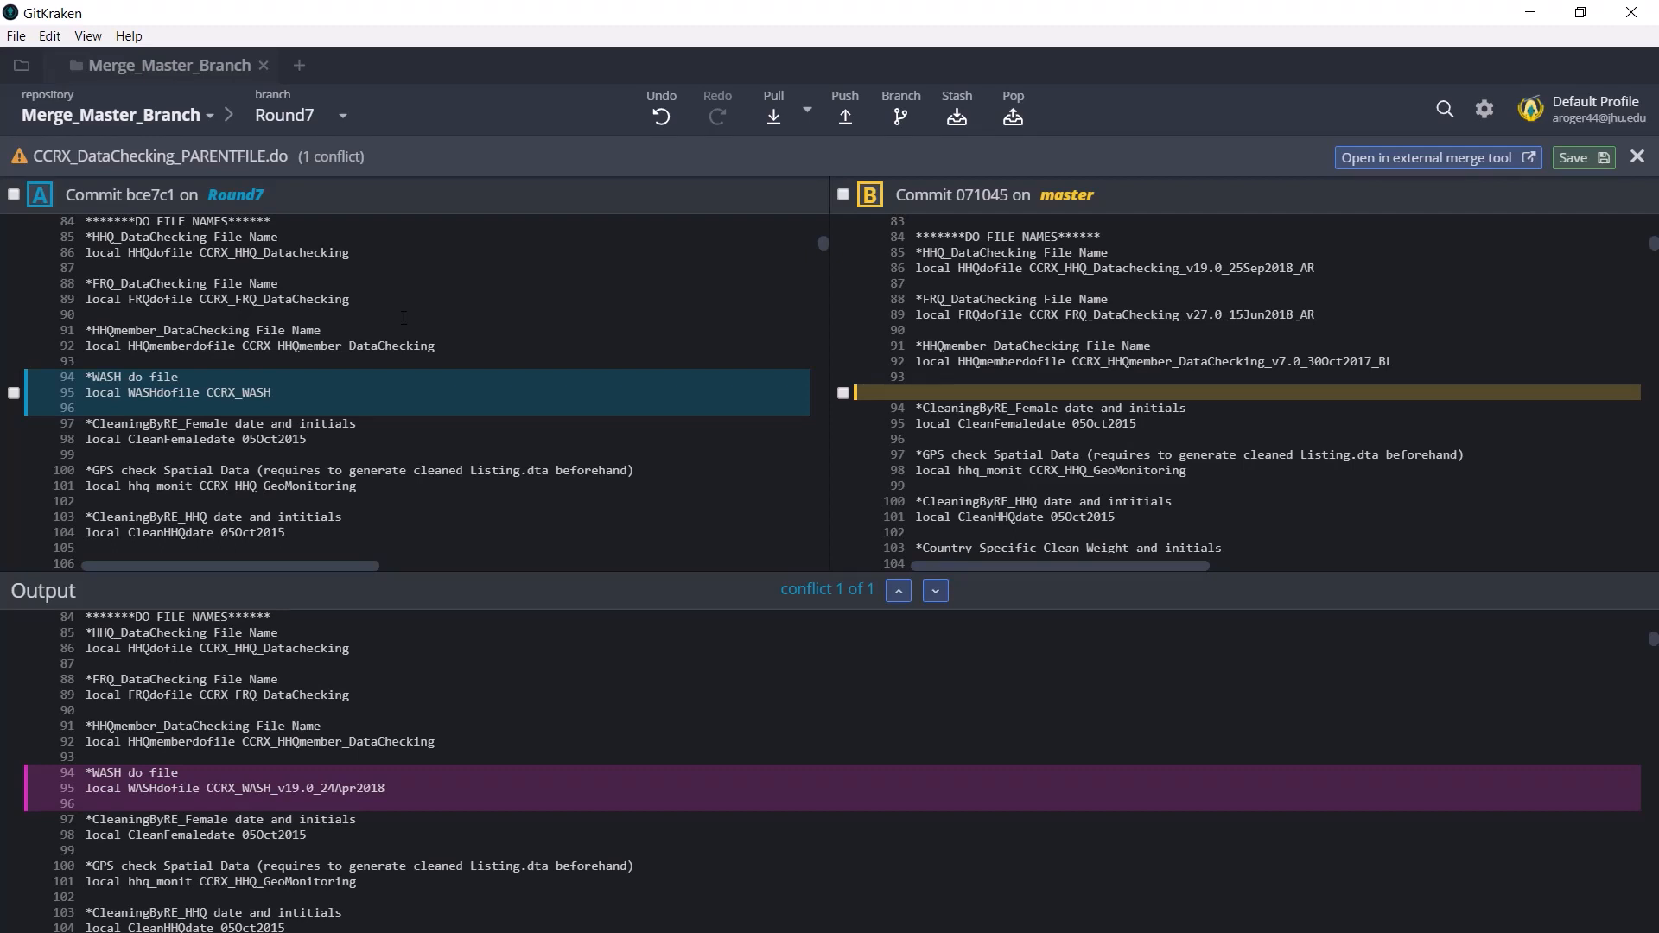
mouse_move(705, 252)
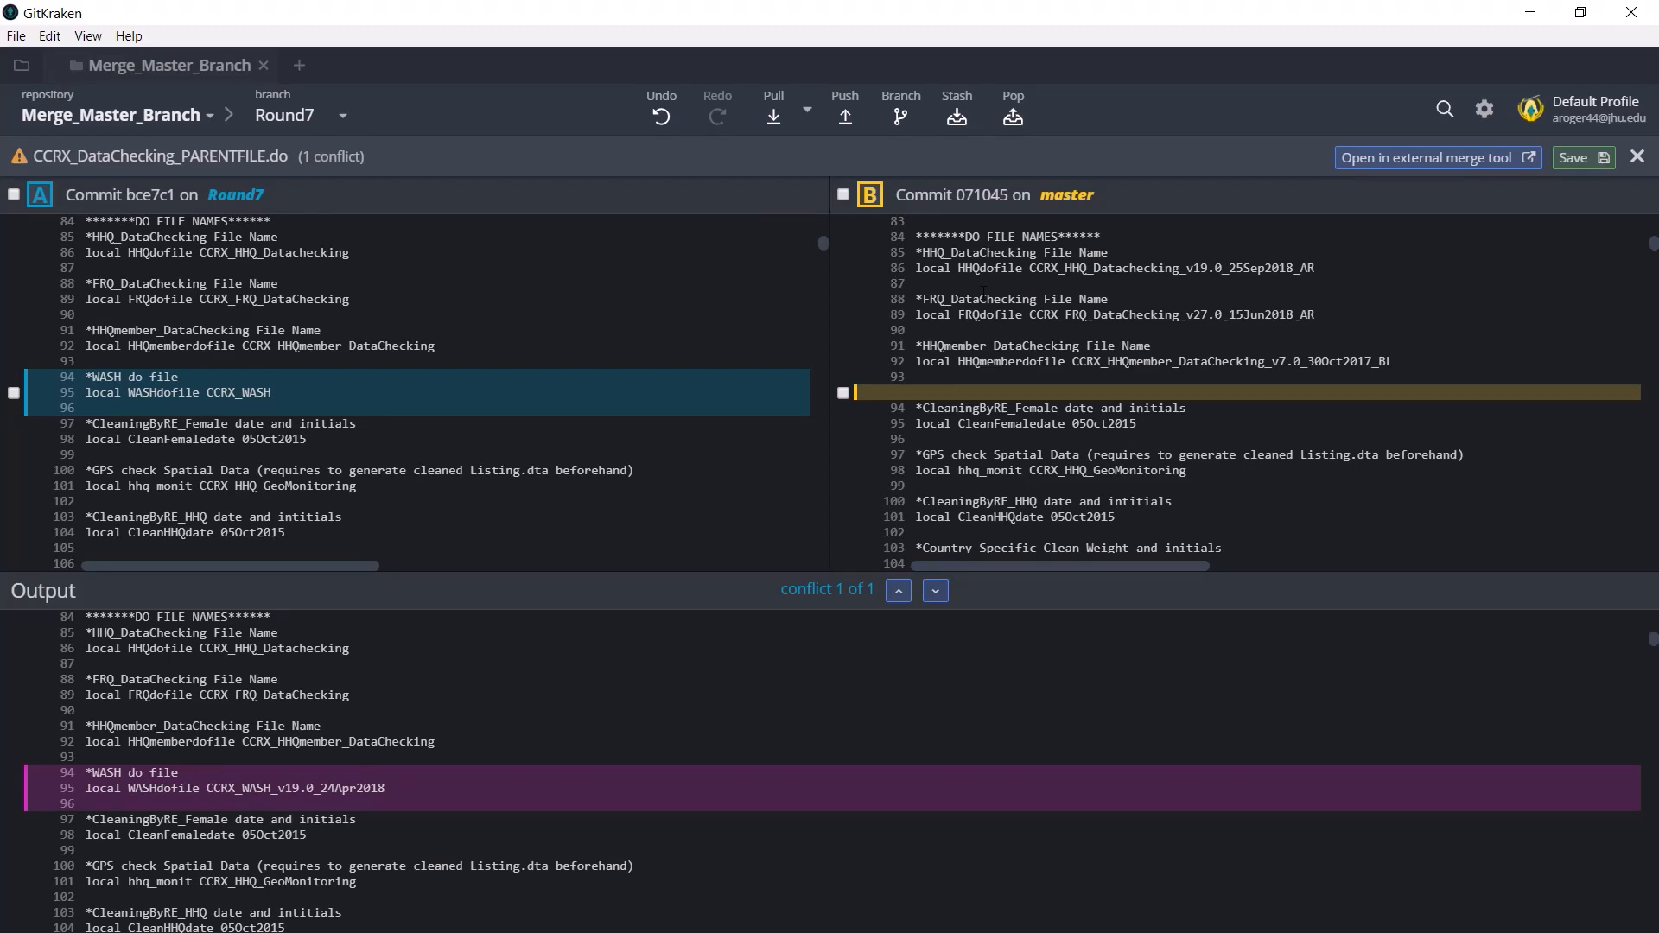
mouse_move(848, 344)
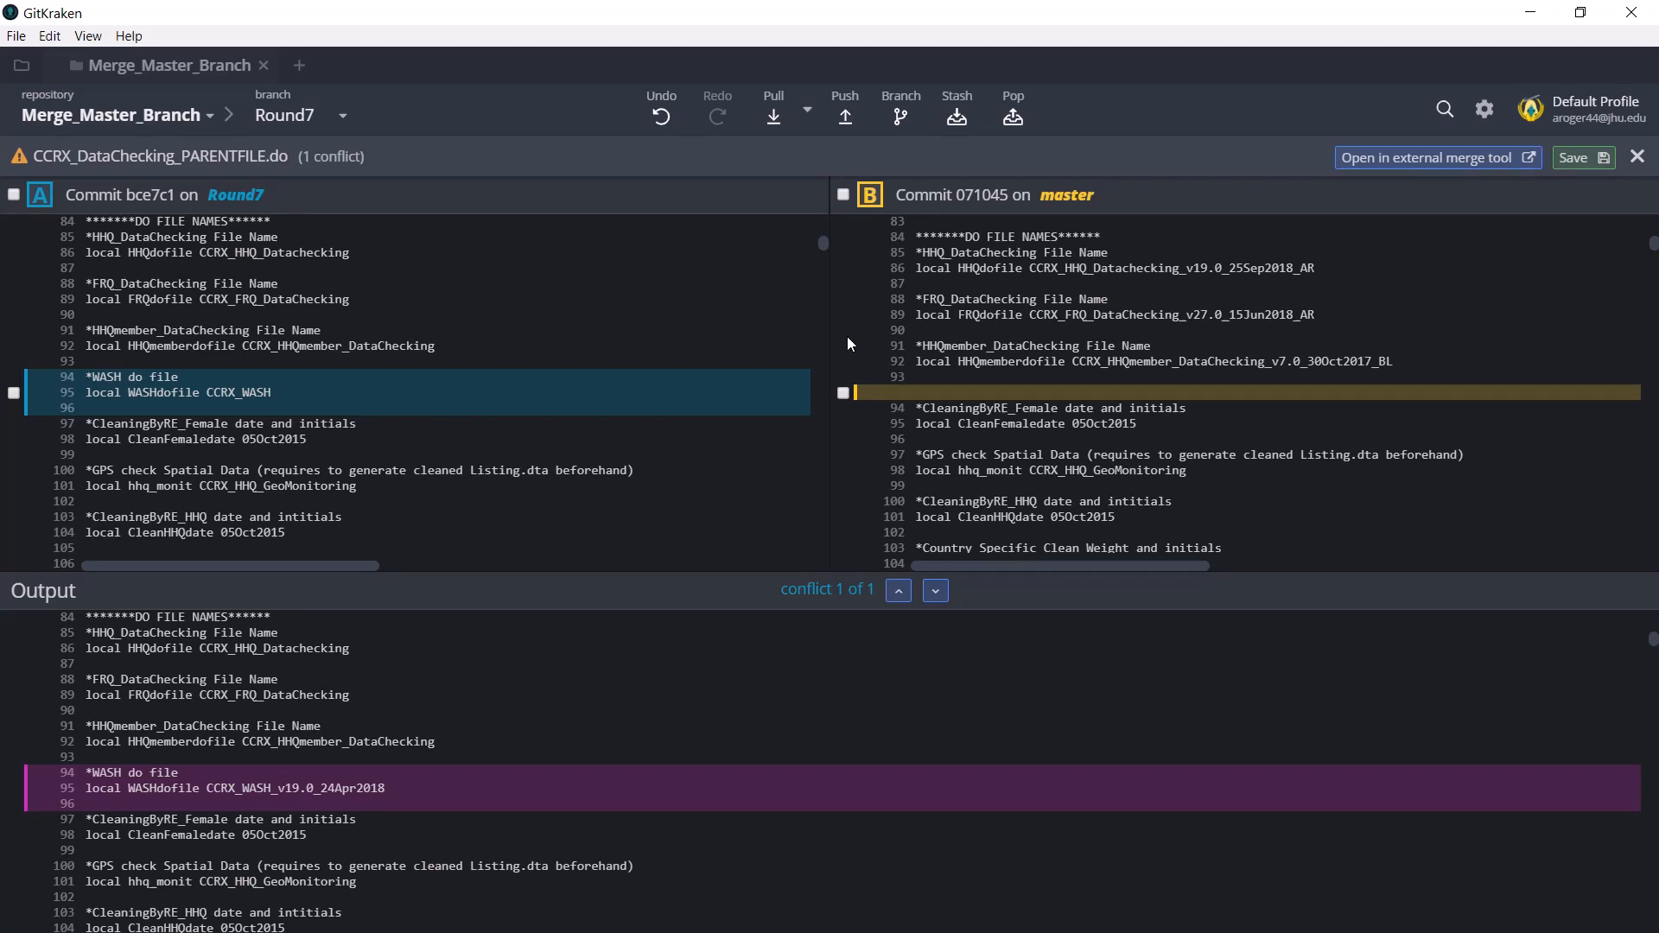
mouse_move(900, 339)
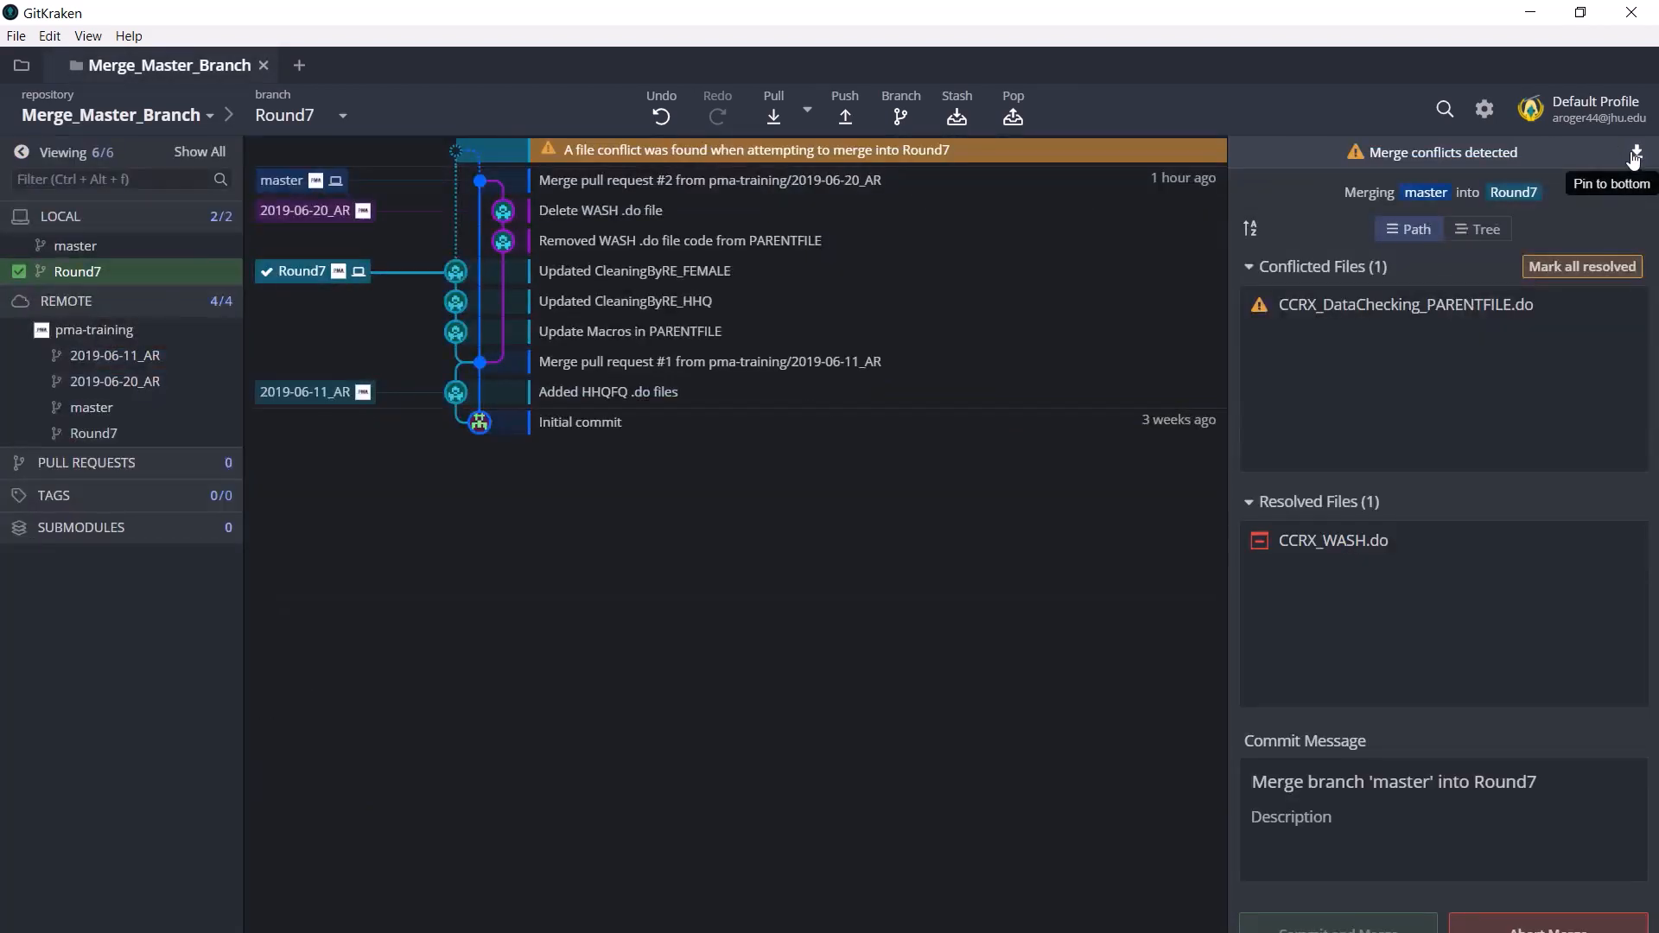
mouse_move(955, 221)
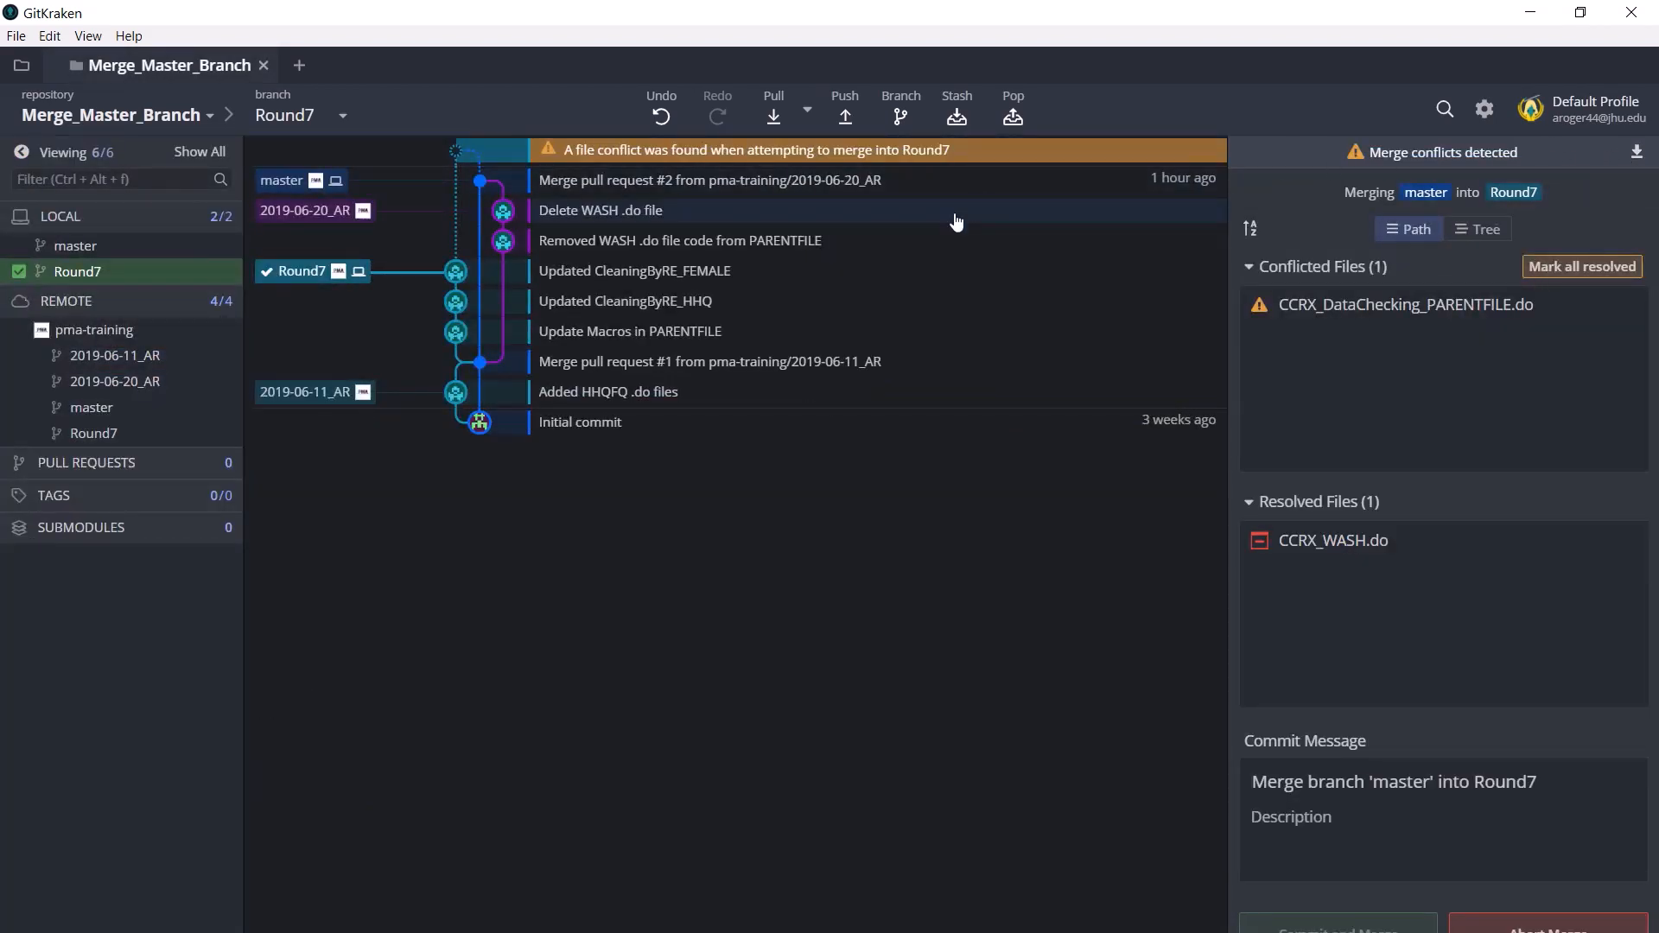
mouse_move(954, 197)
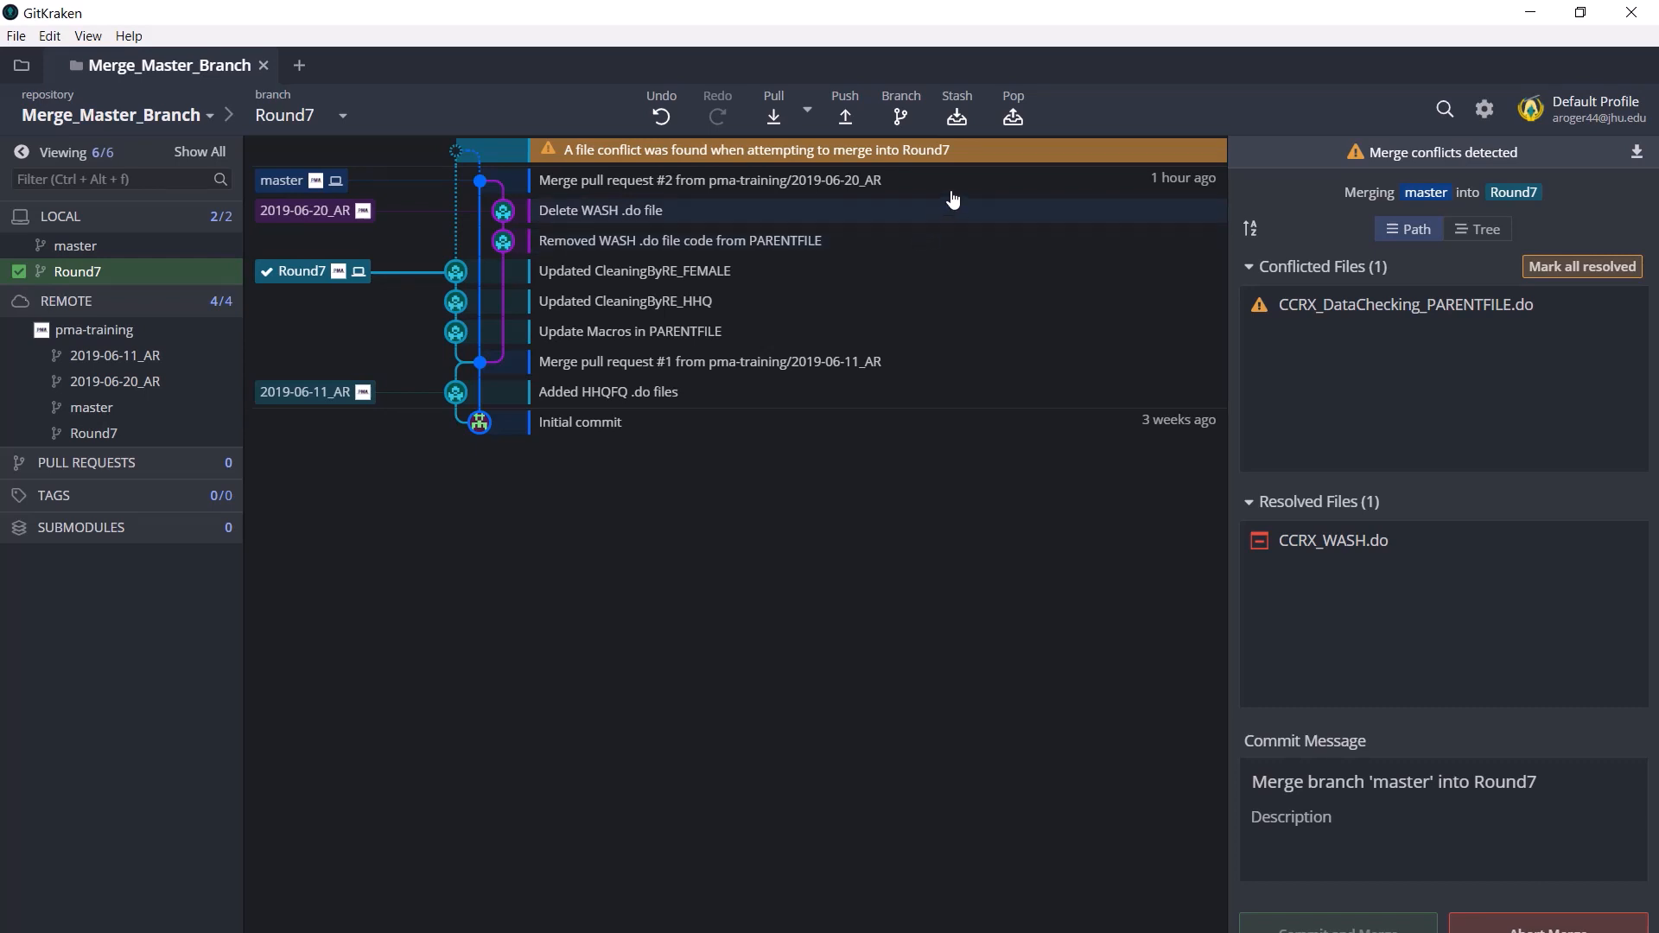
mouse_move(581, 183)
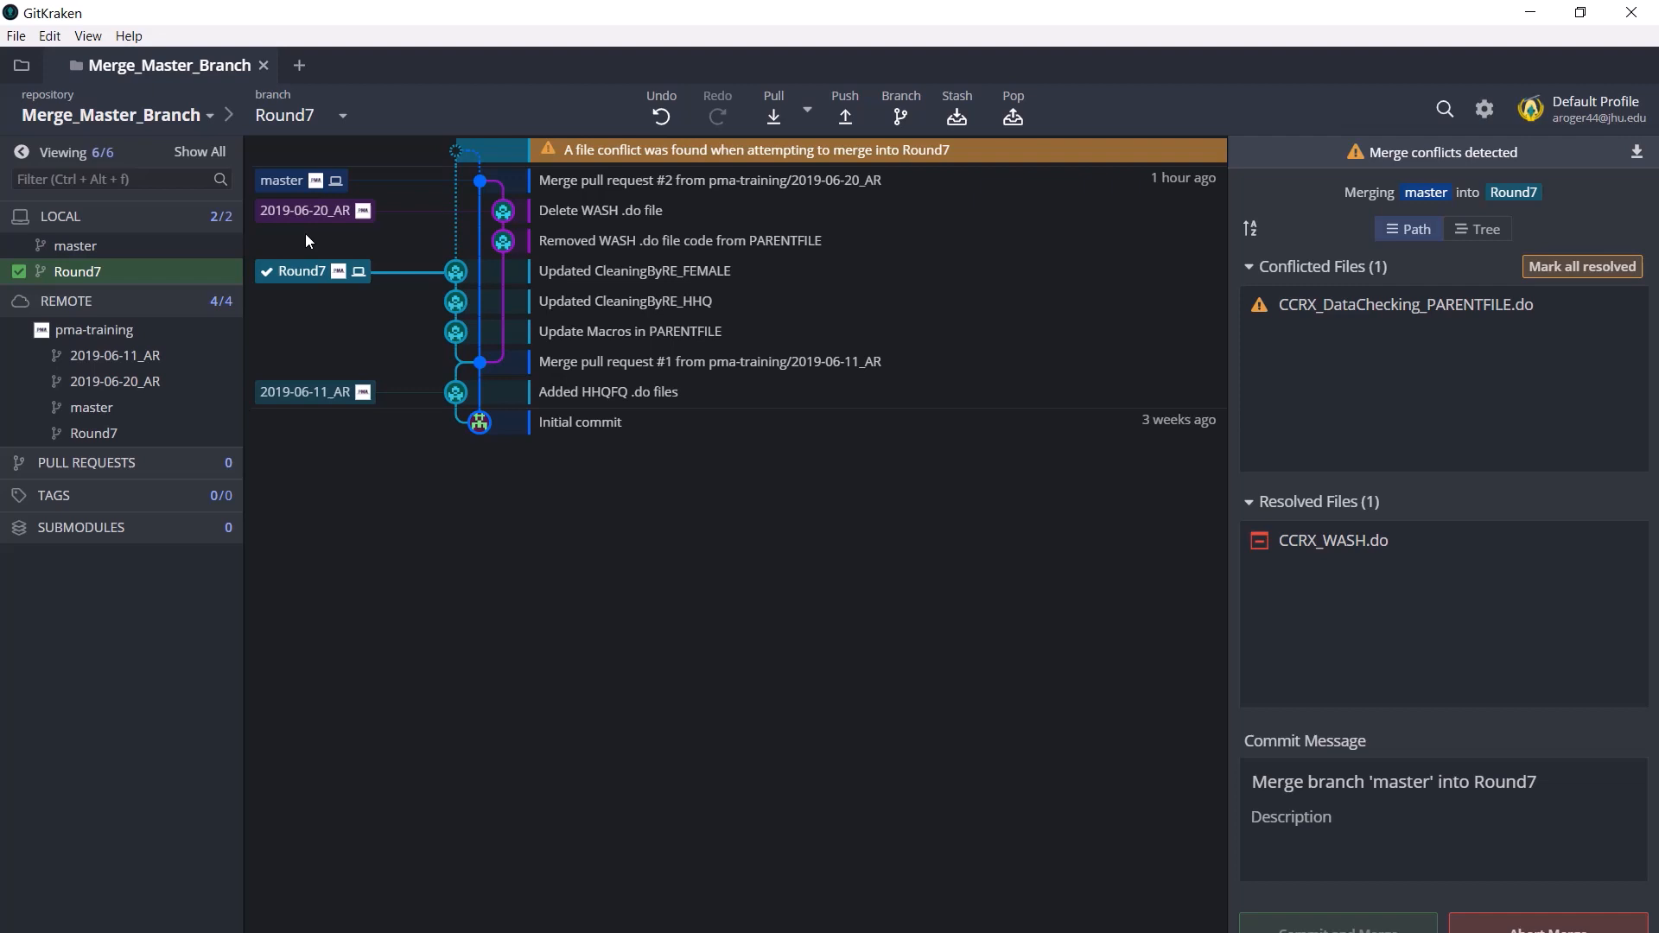
mouse_move(324, 237)
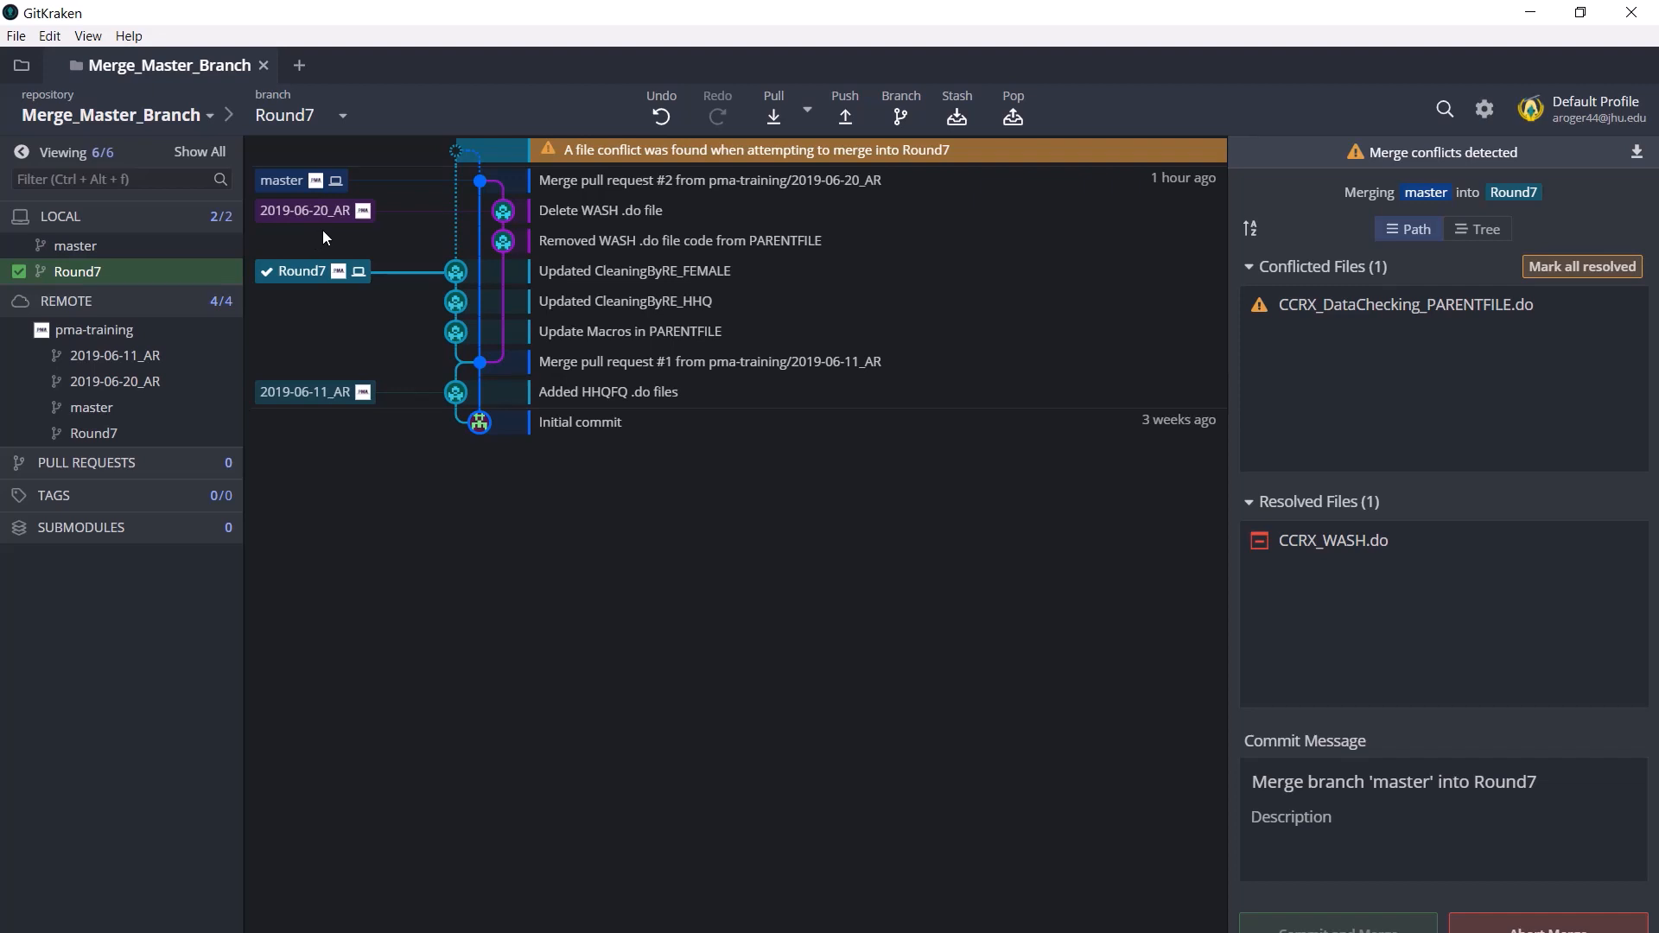
mouse_move(373, 237)
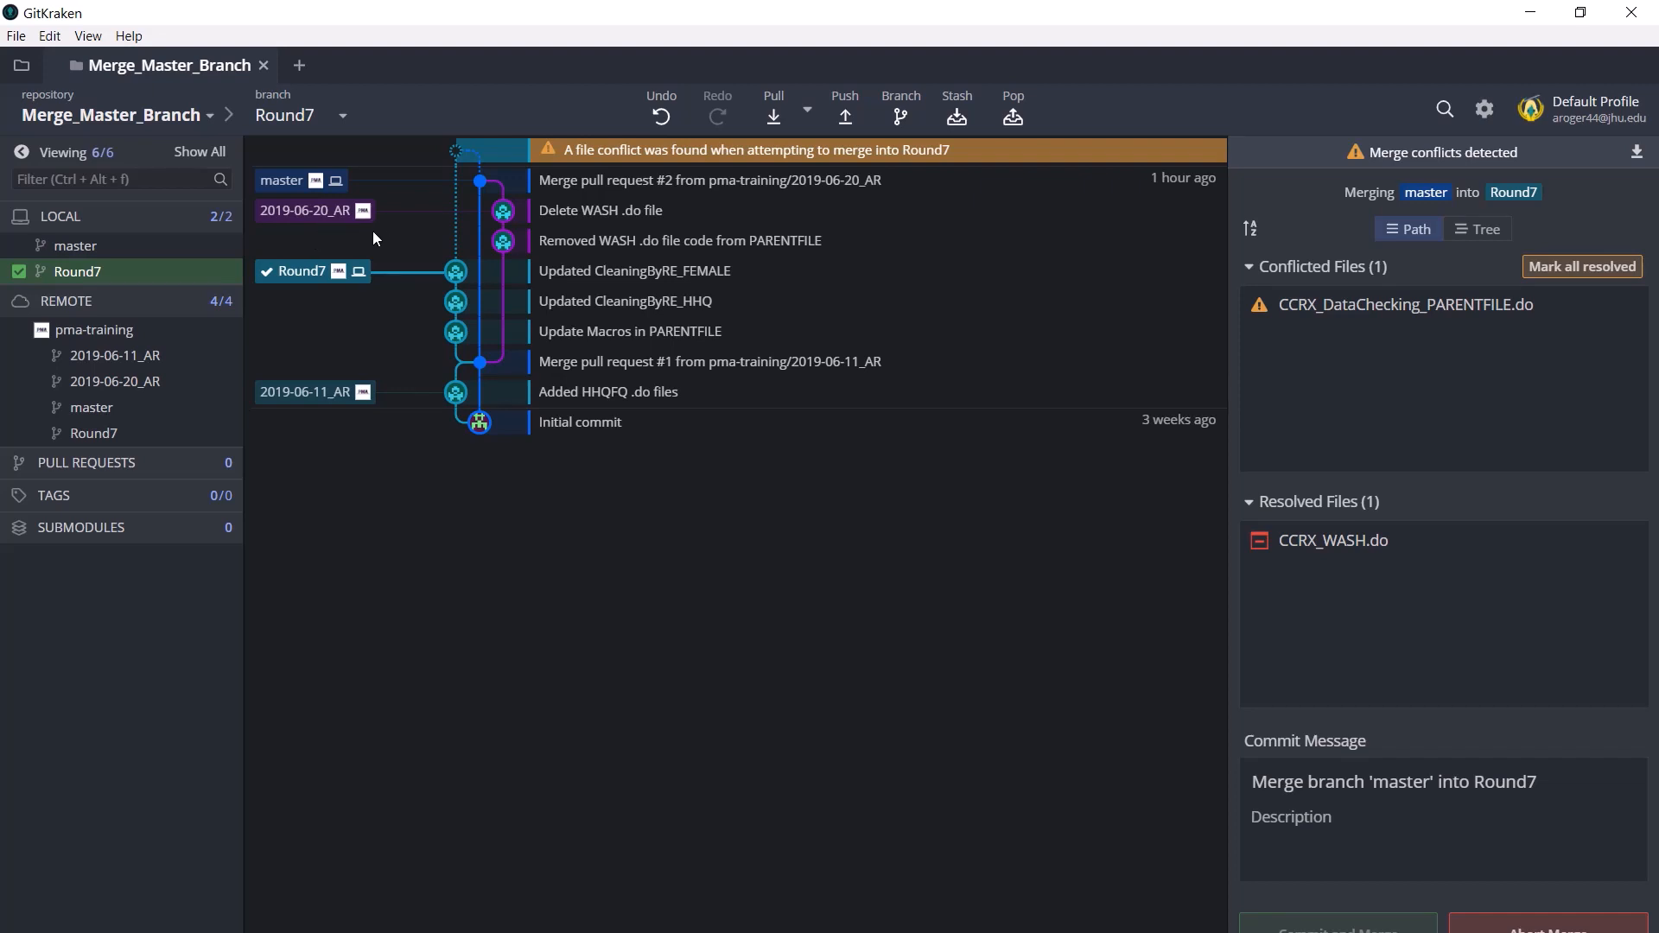
mouse_move(847, 249)
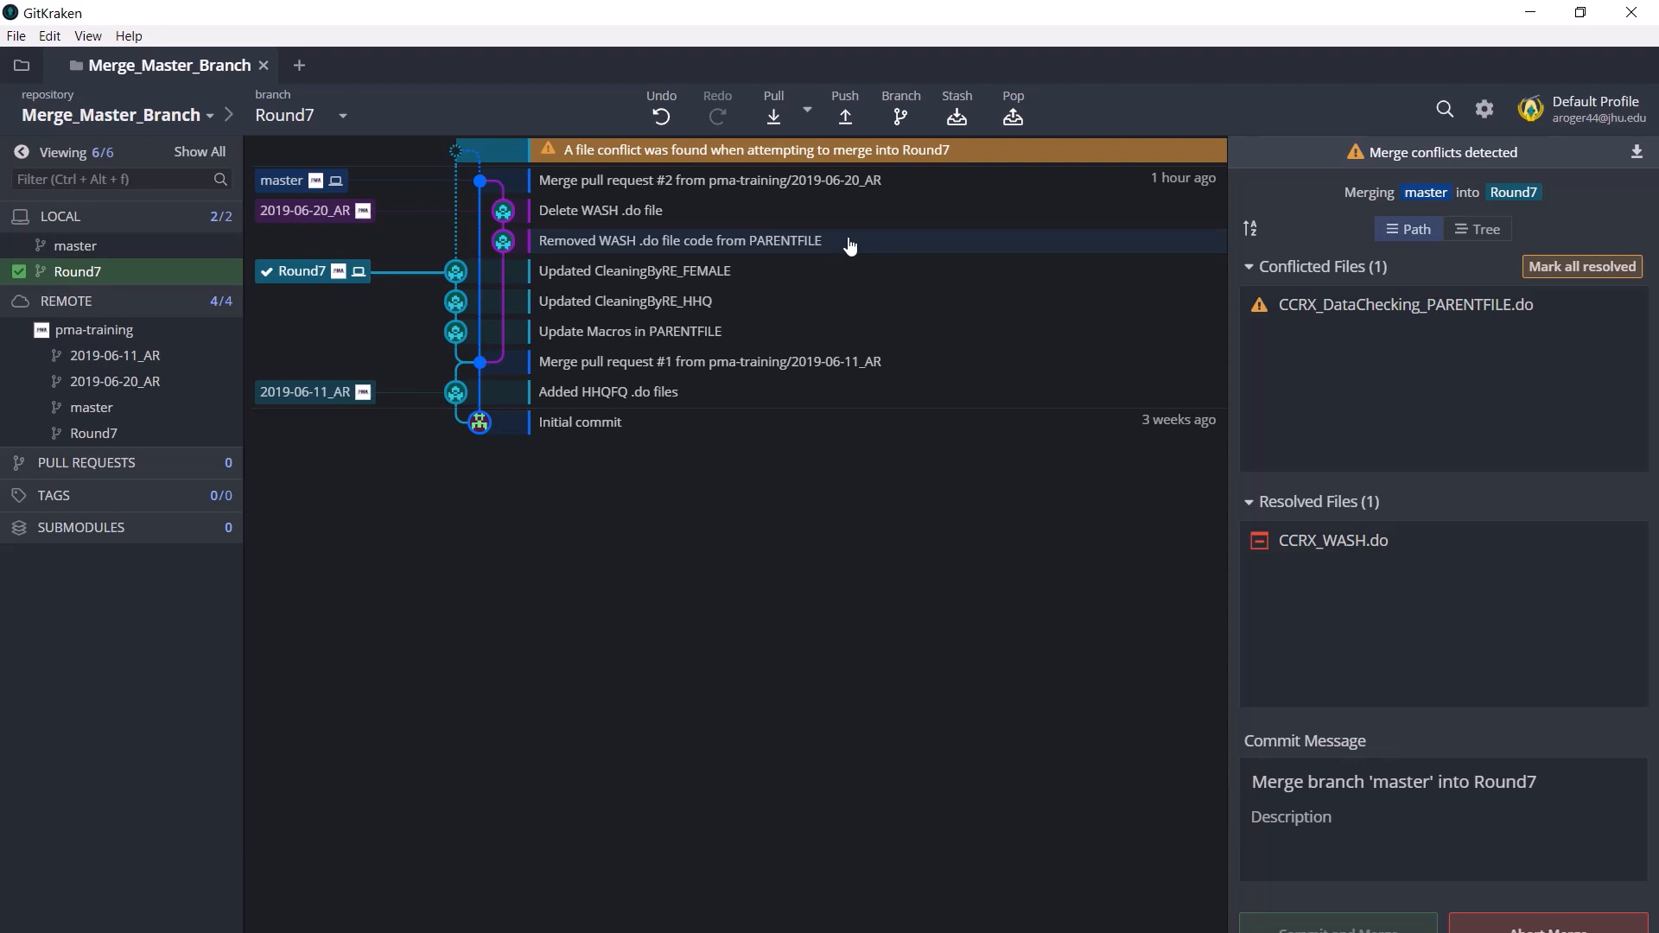
click(712, 240)
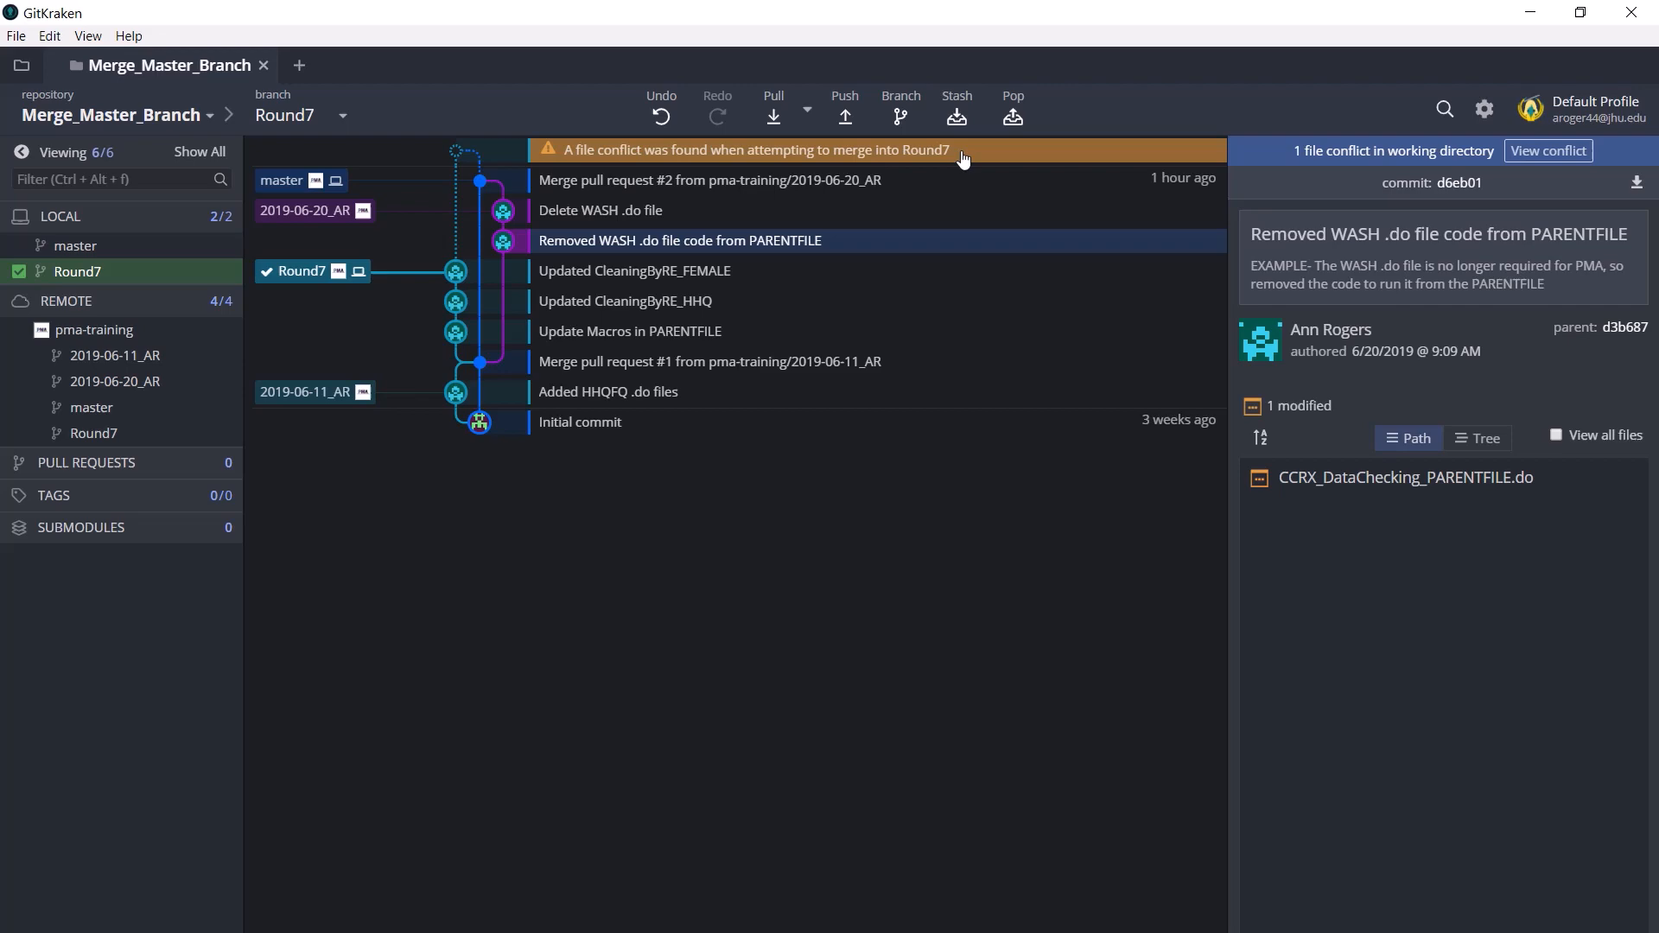
click(1546, 150)
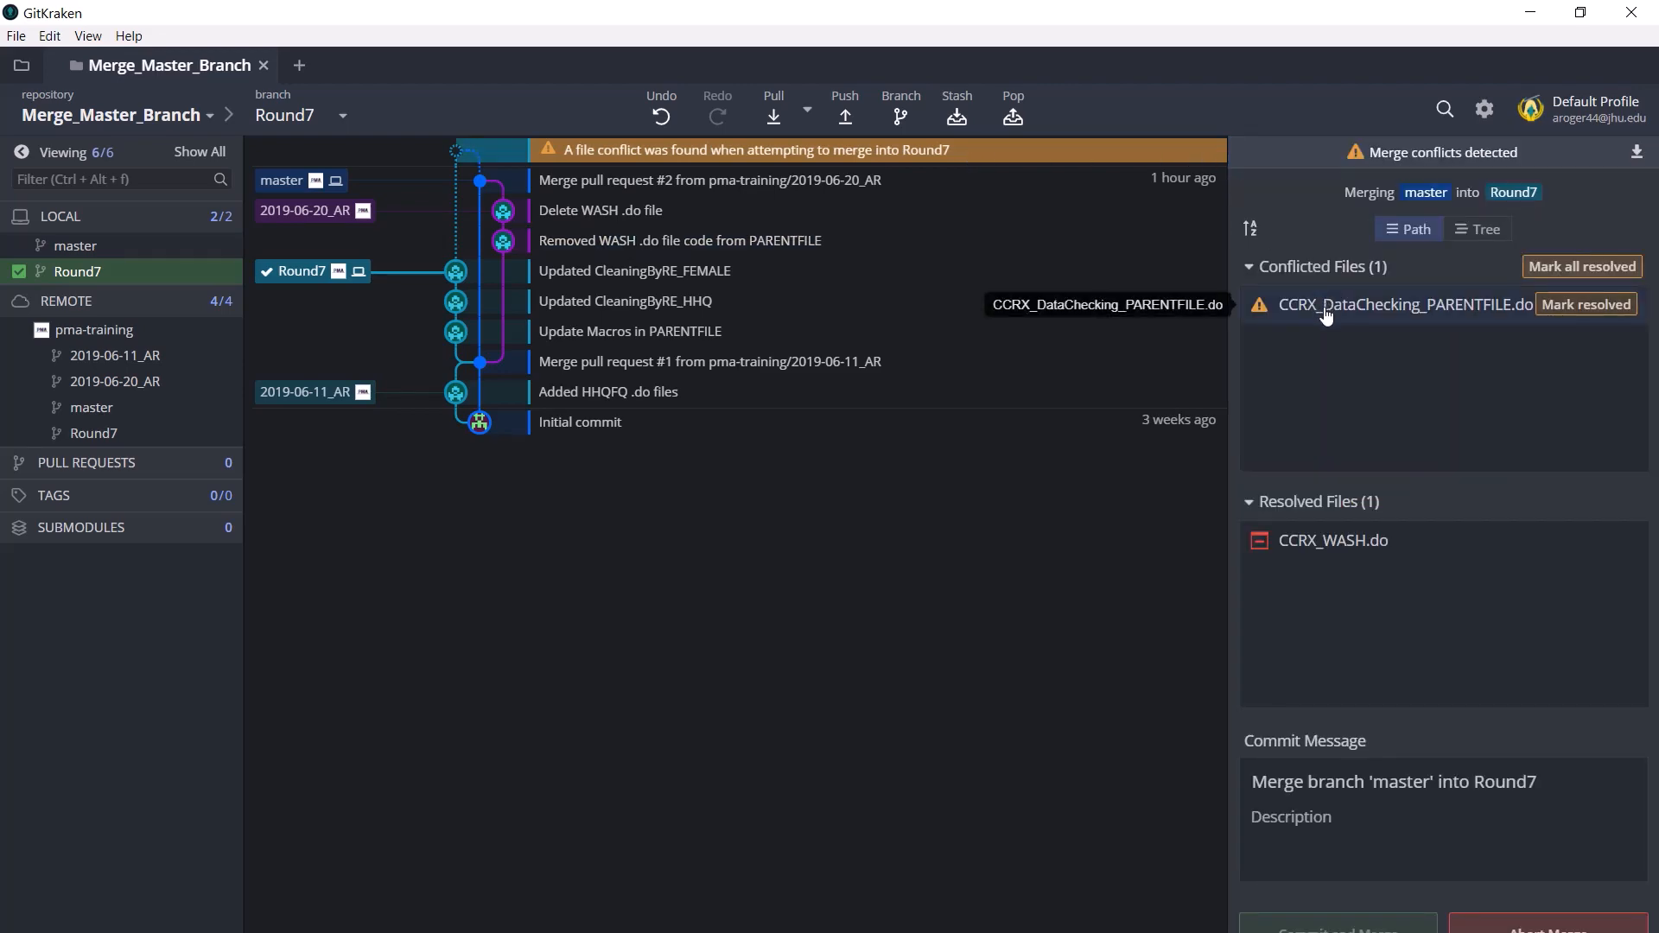
Take master's side of the PARENTFILE conflict, dropping the WASH do file lines from the output.
click(1403, 304)
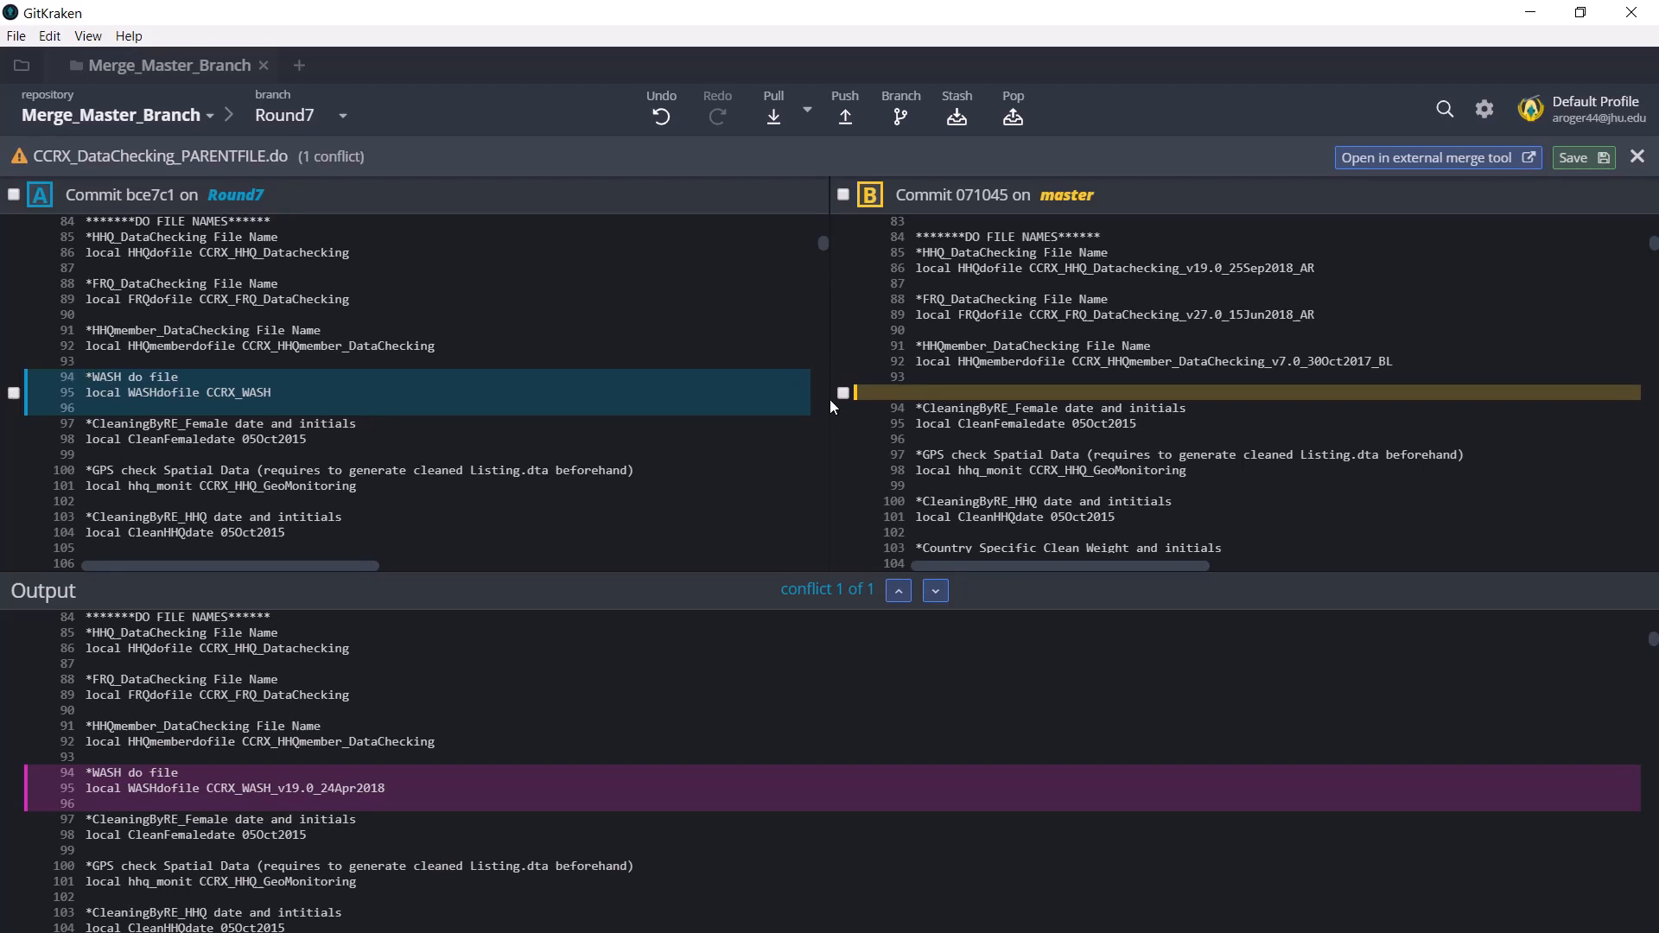
click(843, 393)
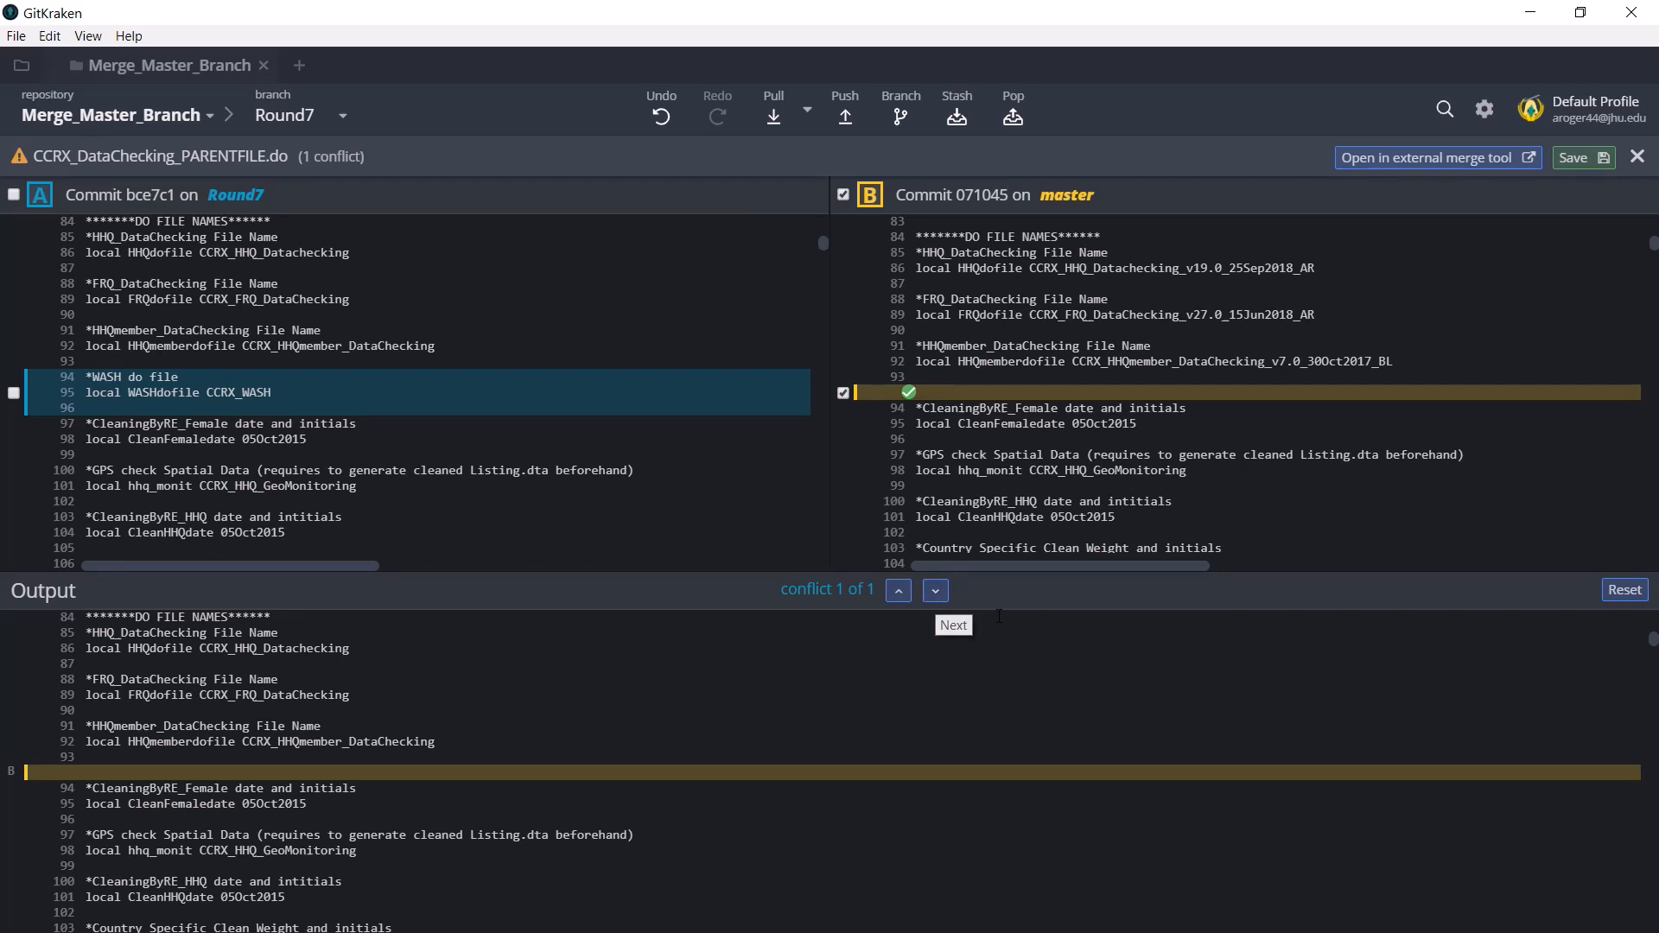
mouse_move(830, 608)
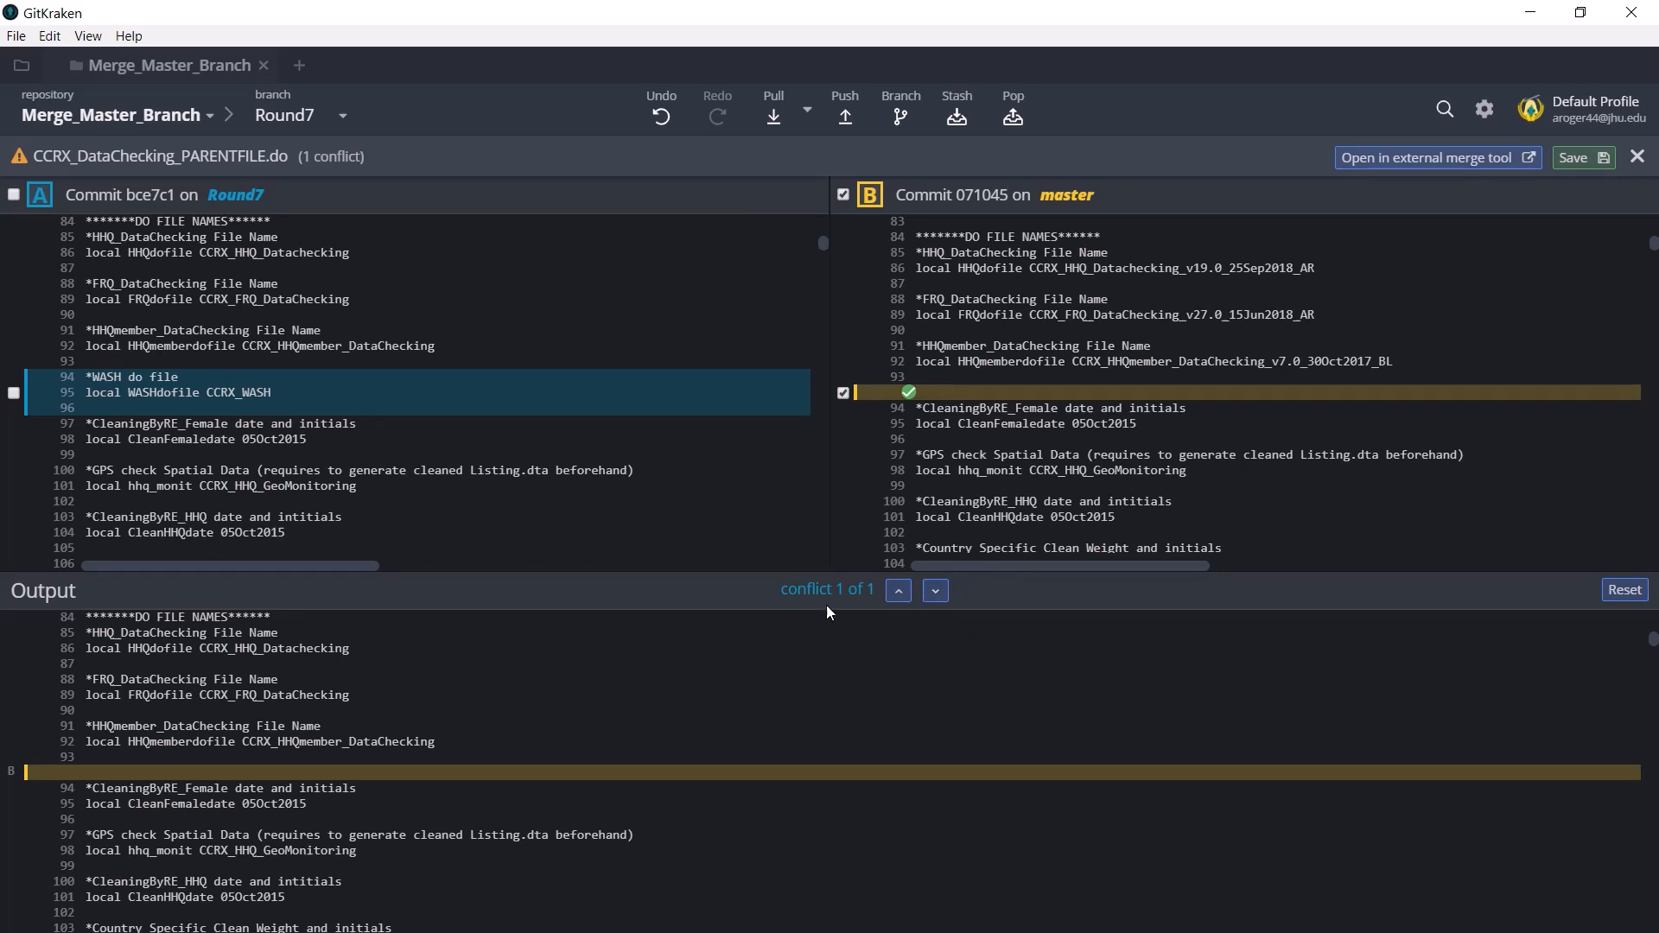
mouse_move(1541, 218)
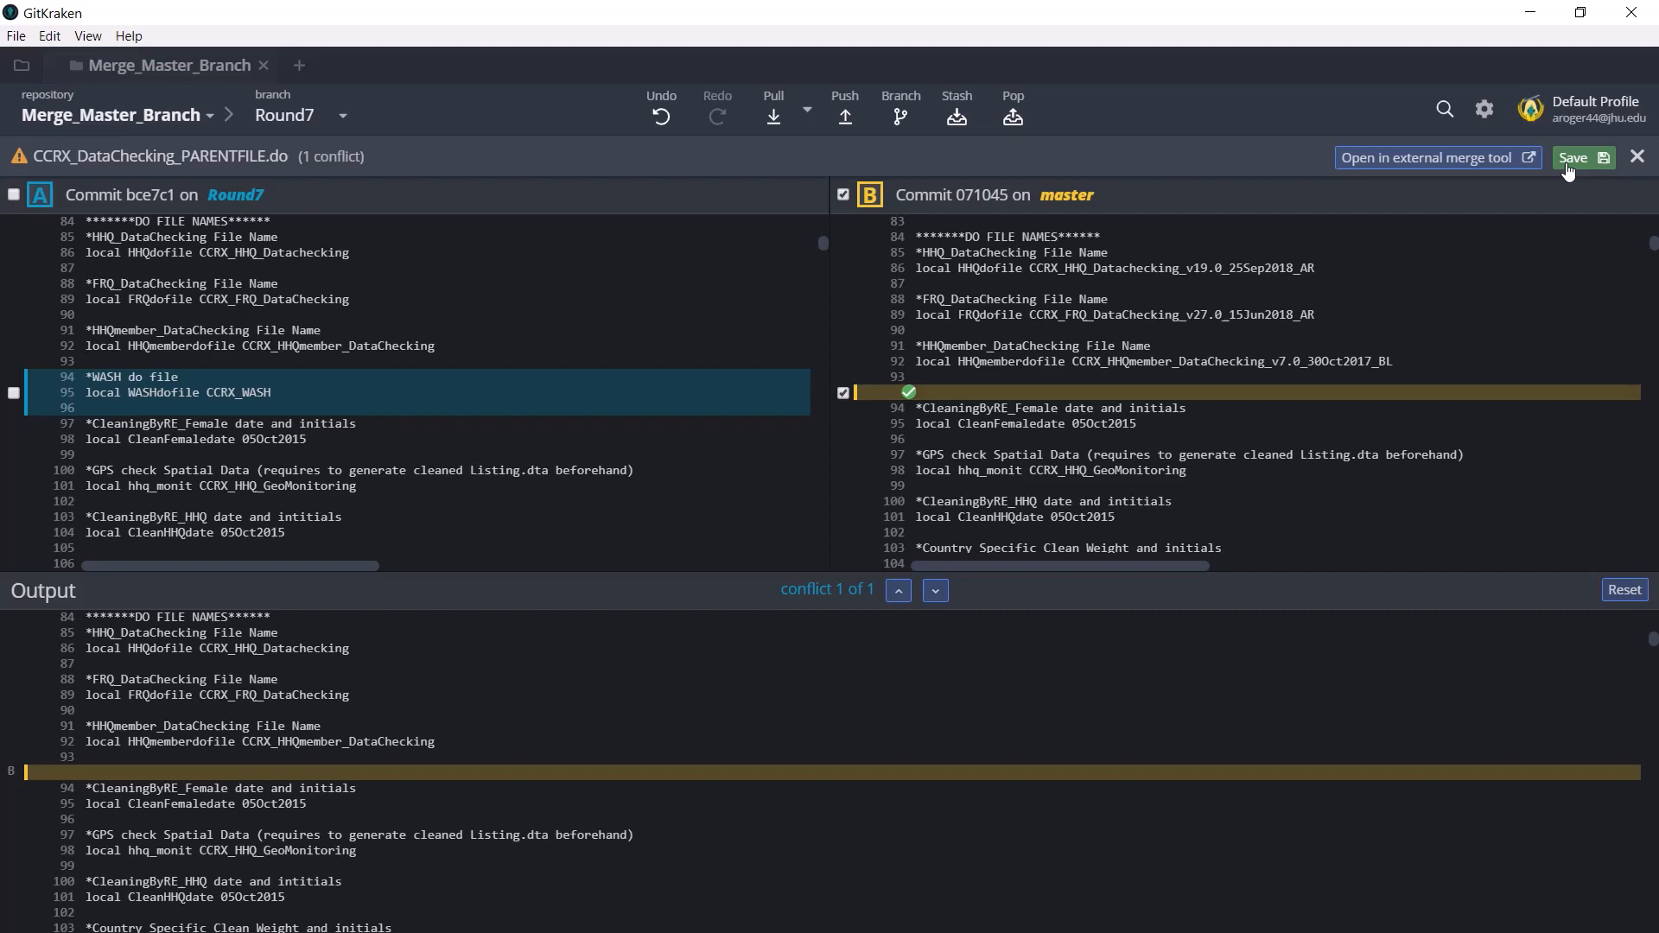
Save the resolved PARENTFILE so it and CCRX_WASH.do are staged for the merge commit.
click(1583, 157)
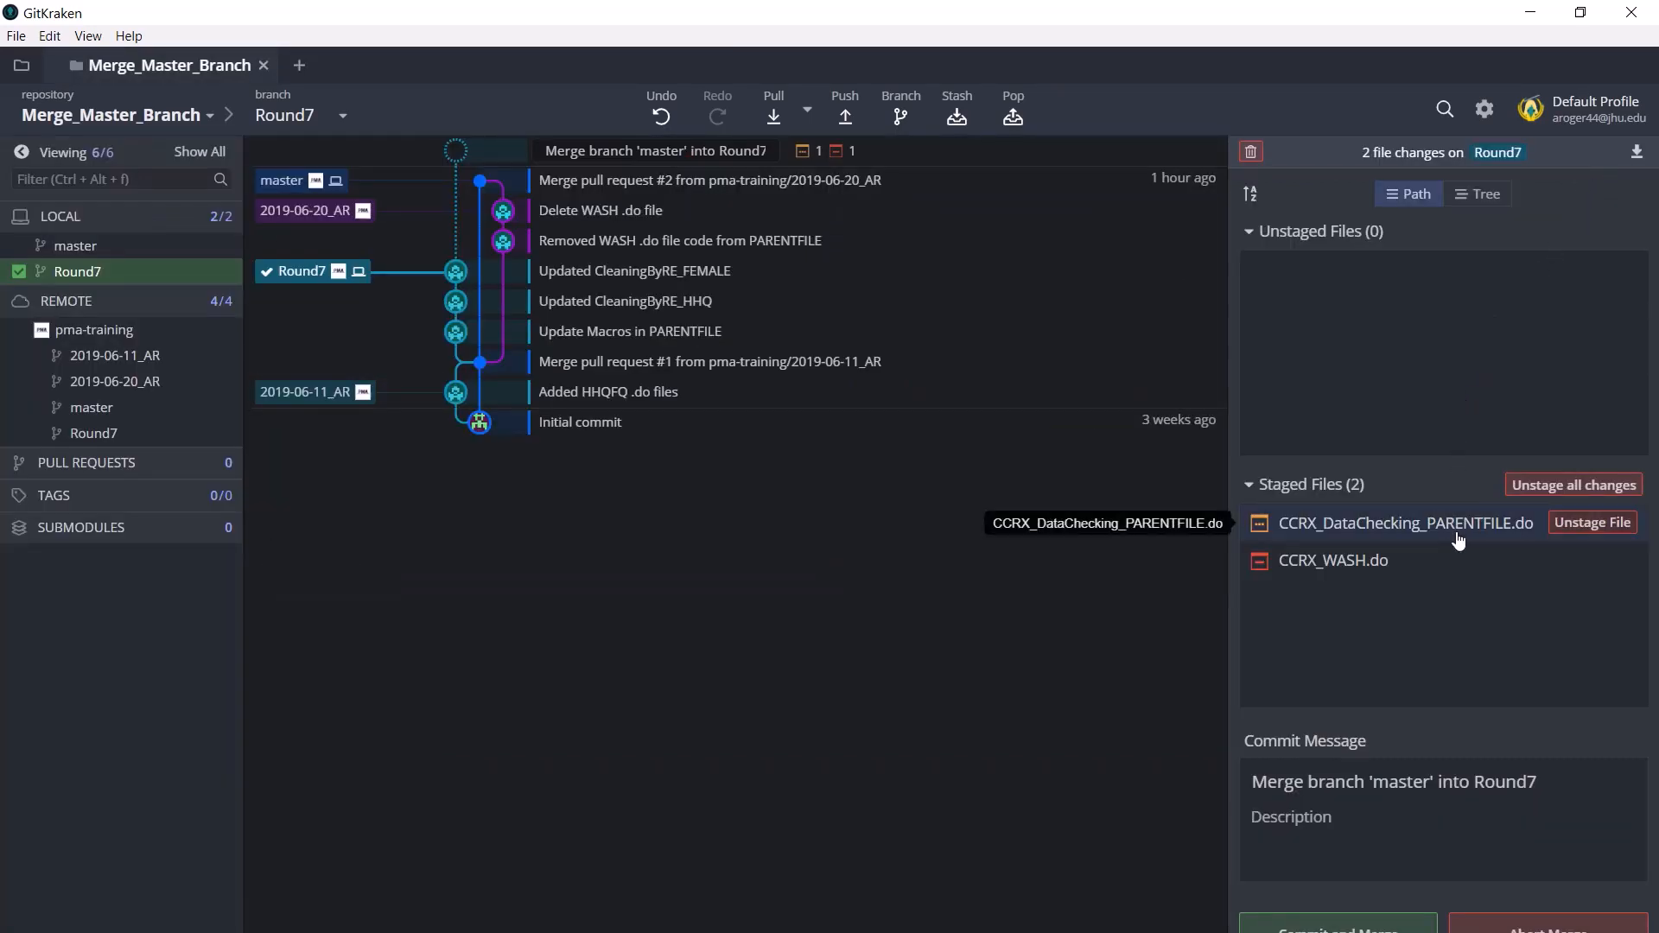
mouse_move(1458, 639)
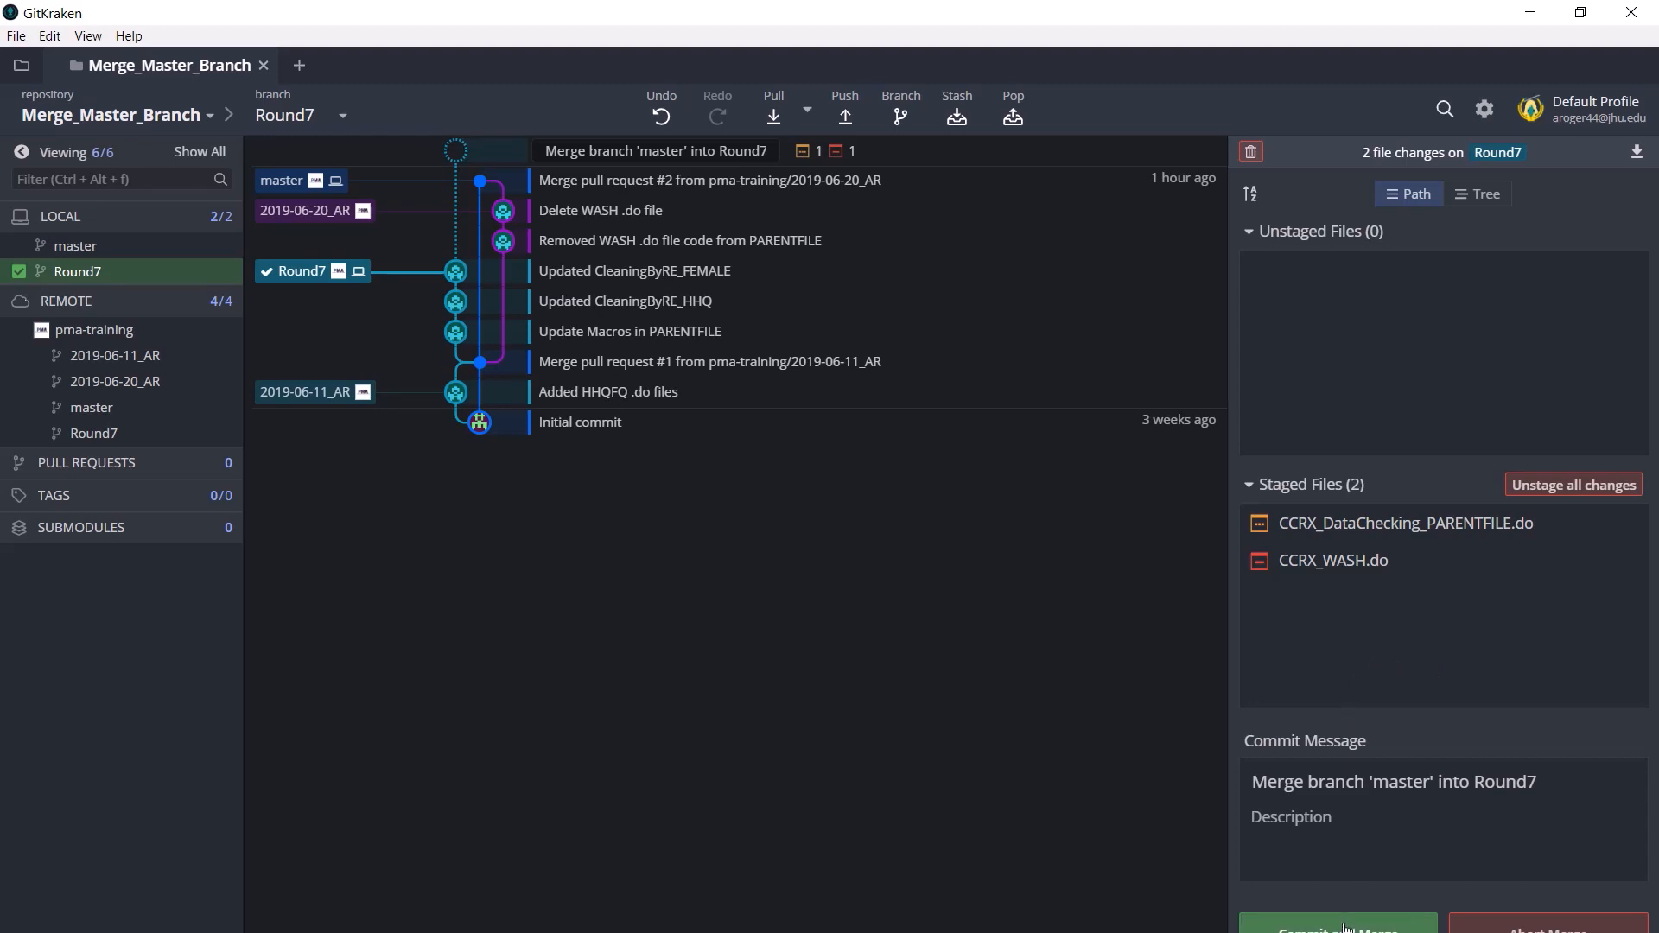
Commit "Merge branch 'master' into Round7" and push Round7 to the remote.
click(1344, 930)
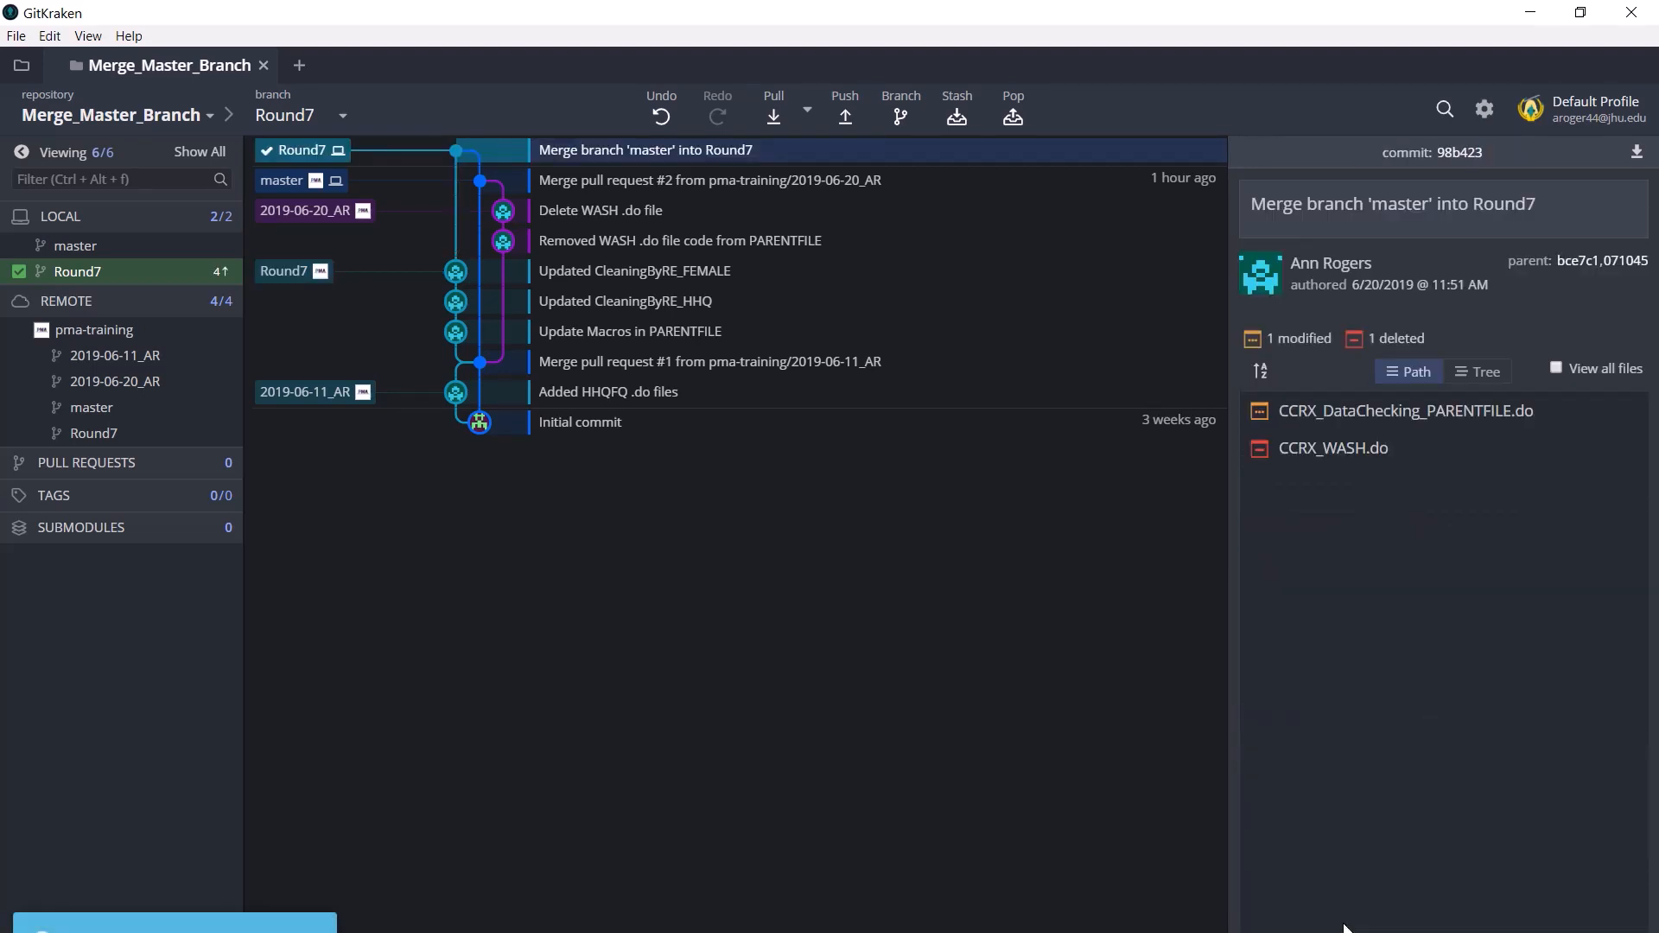
mouse_move(947, 629)
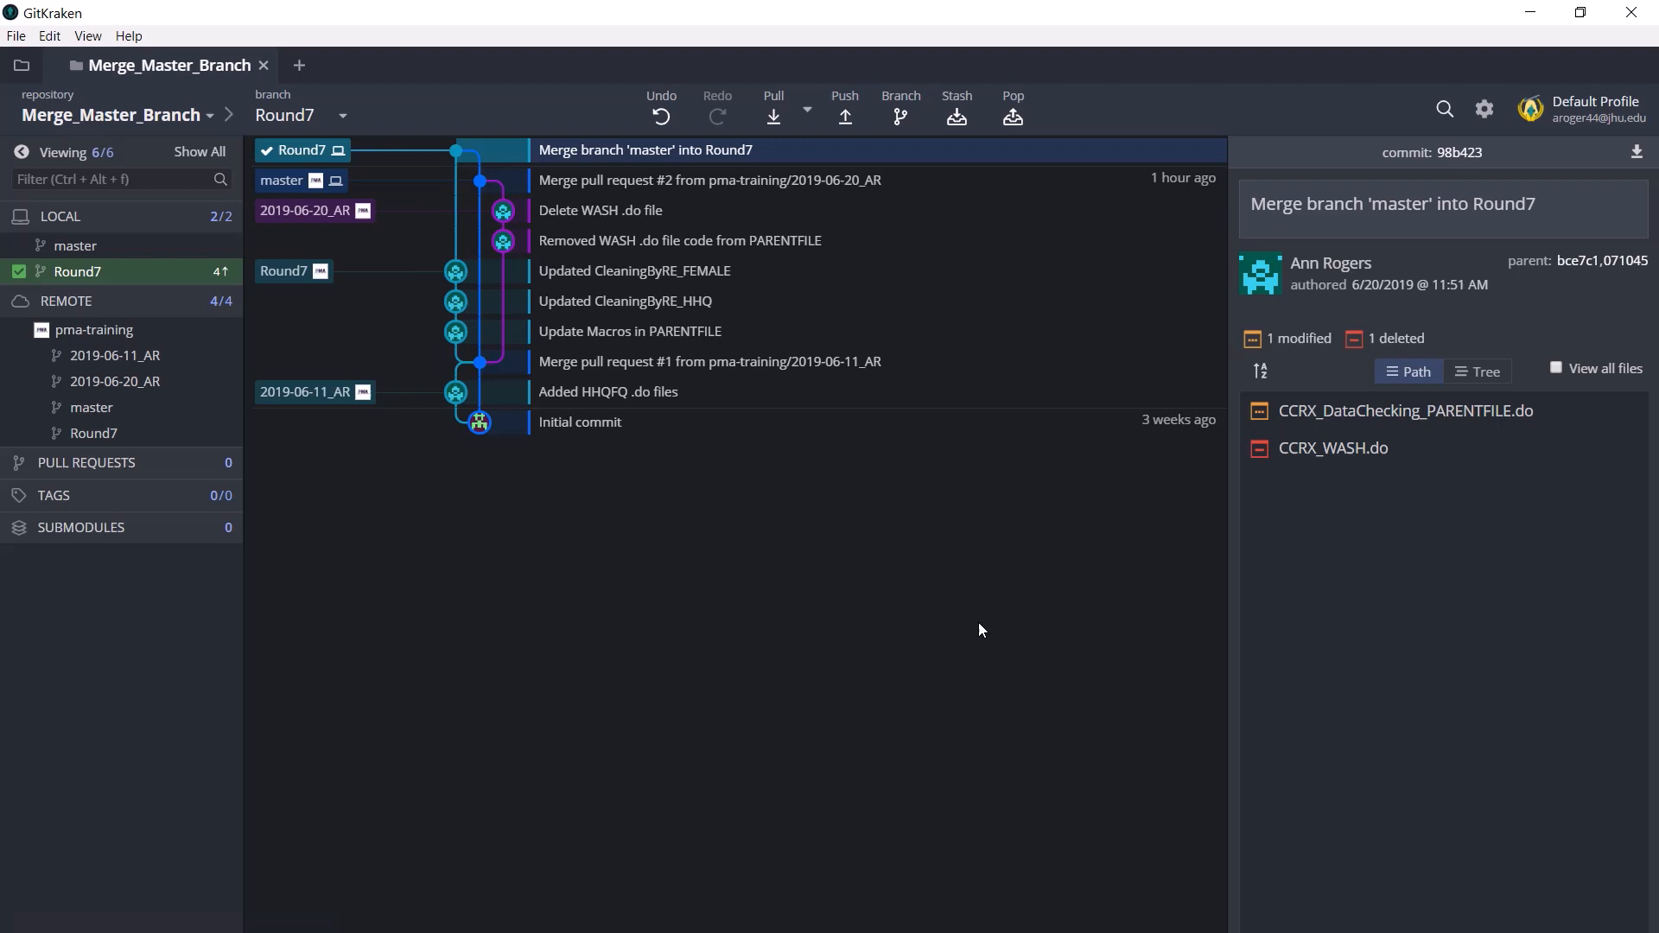
mouse_move(843, 114)
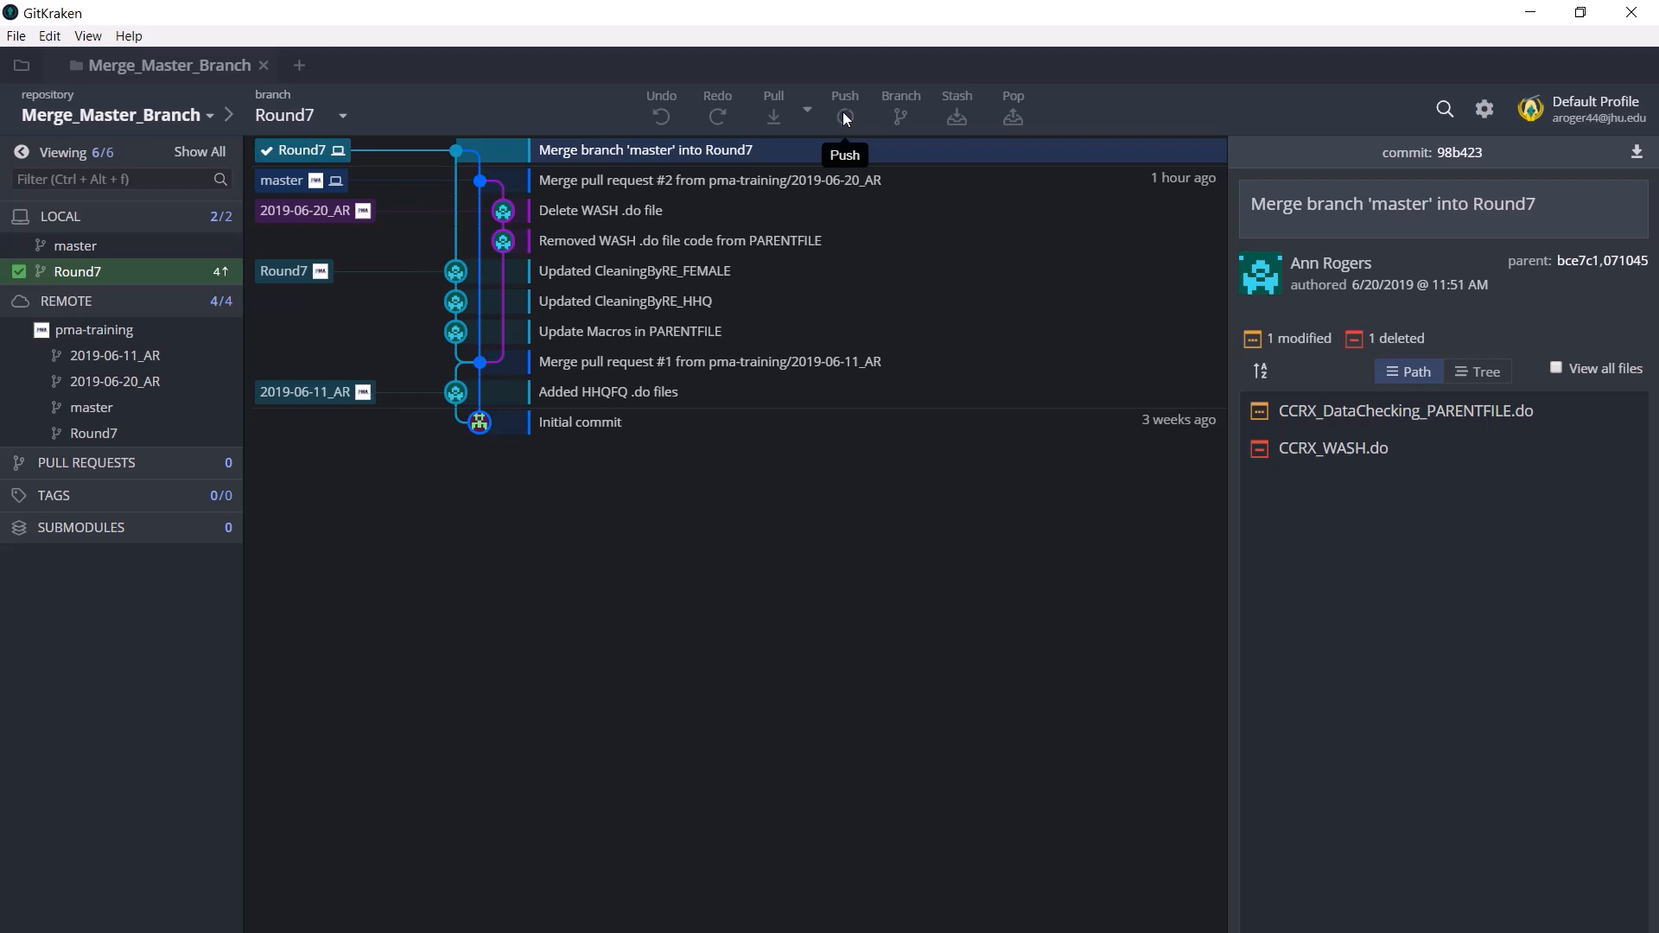
click(843, 118)
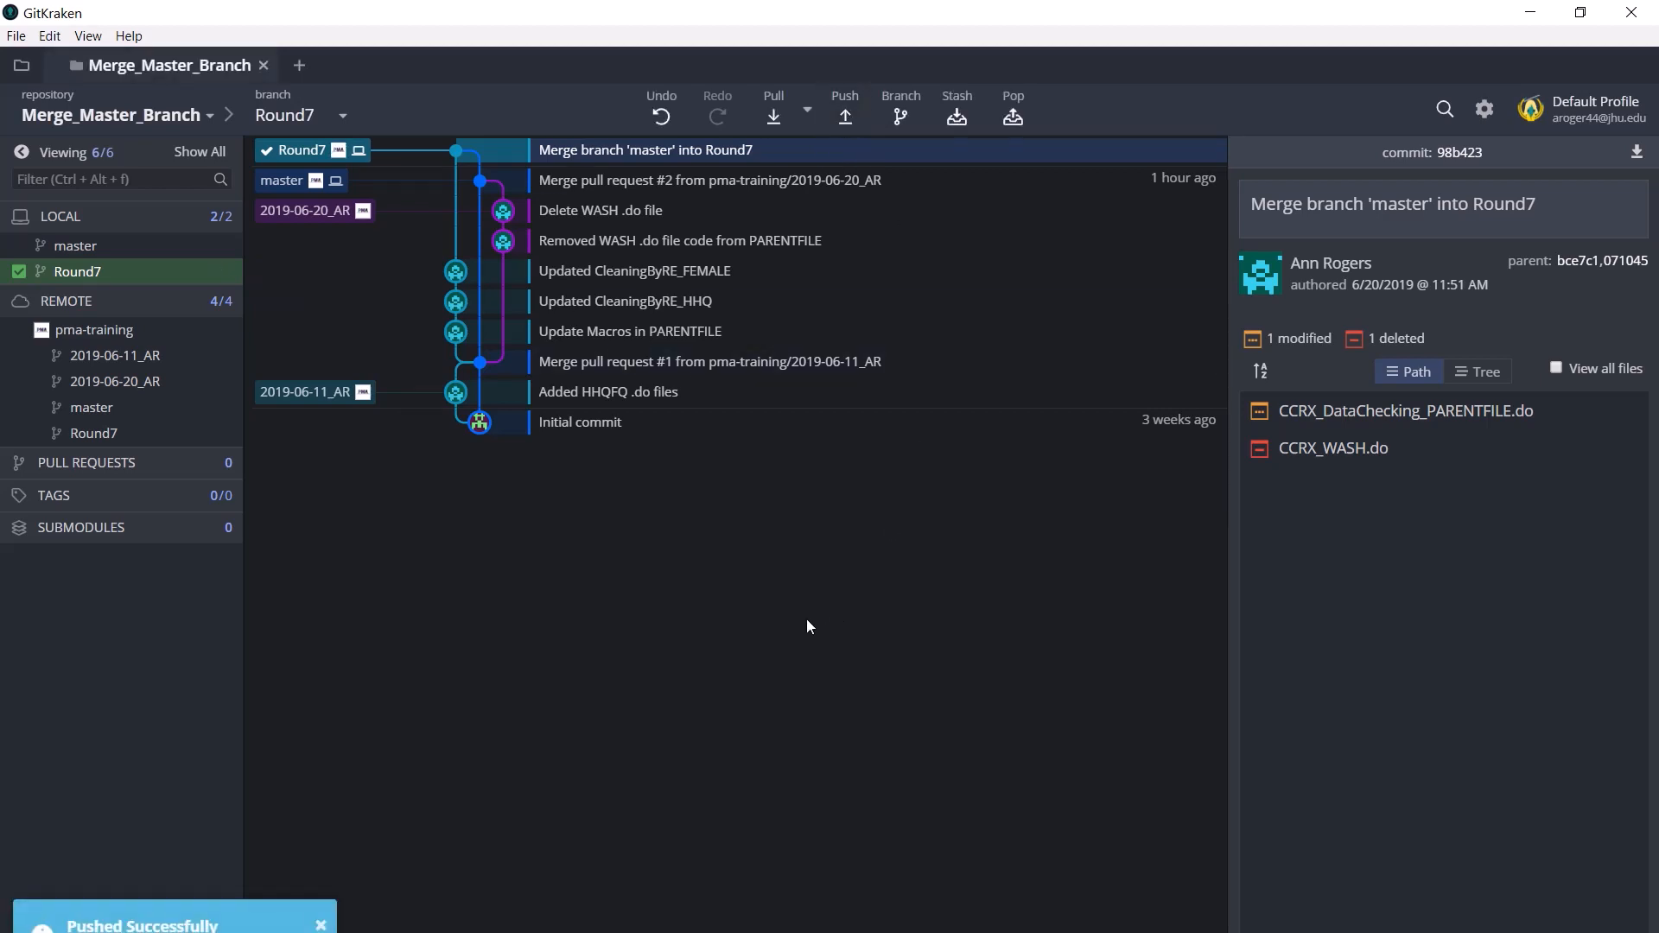